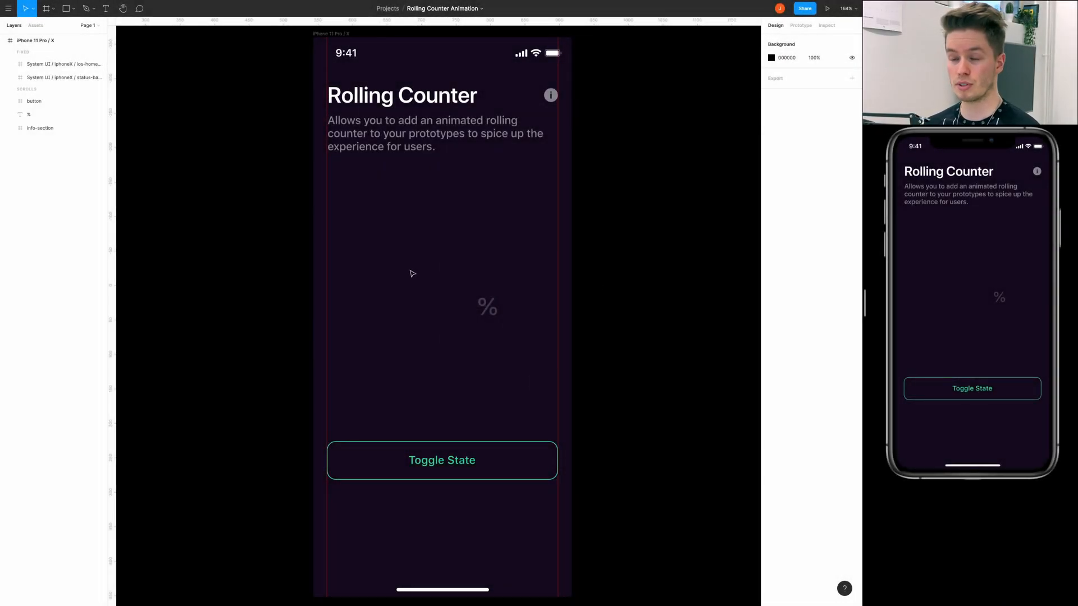
pyautogui.moveTo(672, 258)
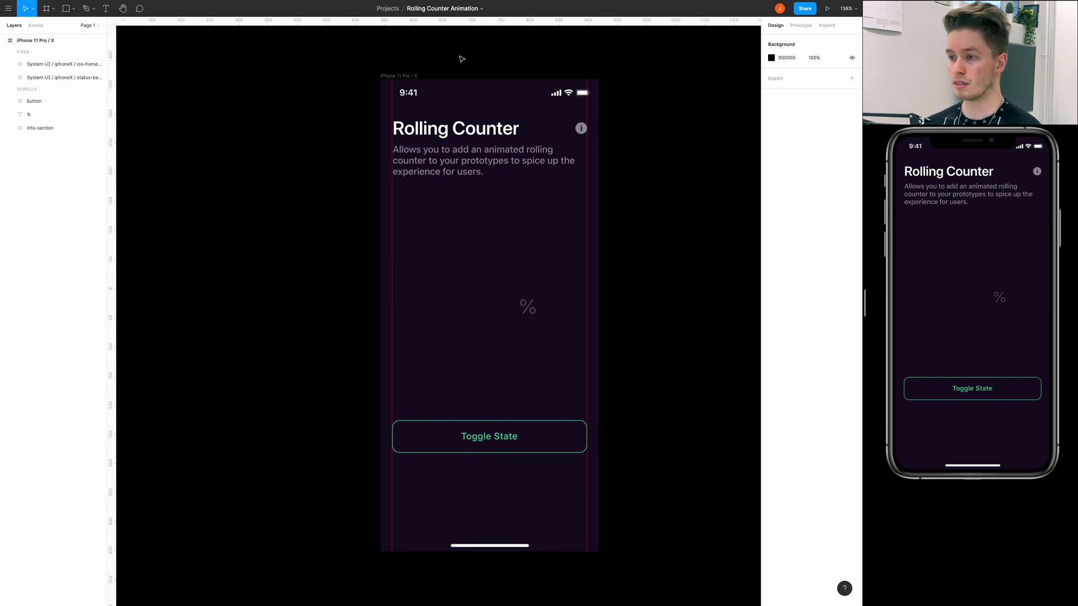
pyautogui.moveTo(985, 283)
pyautogui.write('9')
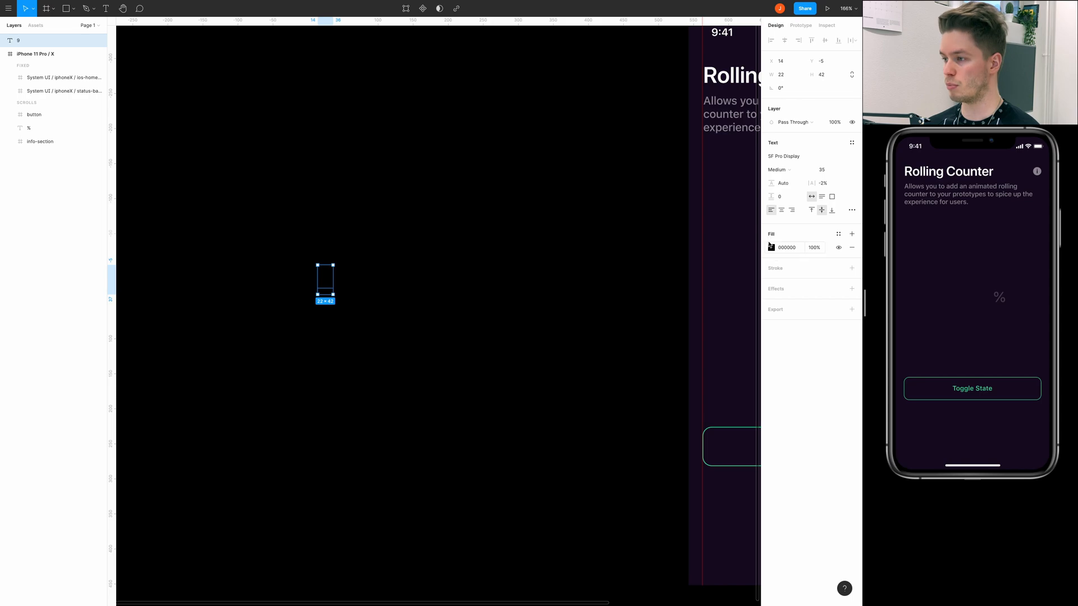
# Give the 9 a white FFFFFF fill, nudge it toward the iPhone frame and set font size 60
pyautogui.click(770, 247)
pyautogui.write('FFFFFF')
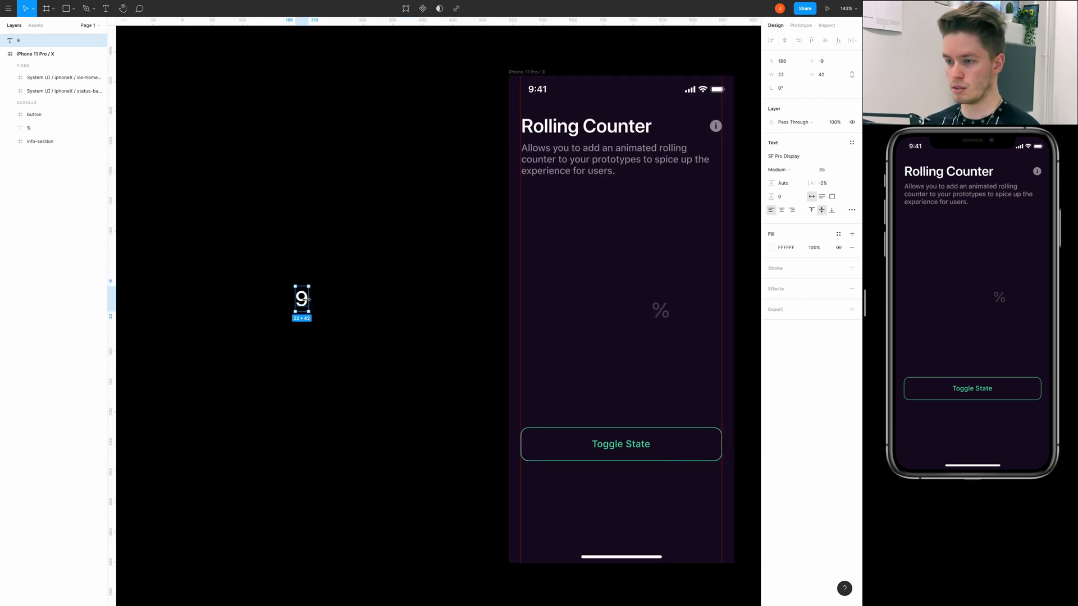
pyautogui.moveTo(300, 297); pyautogui.dragTo(353, 306)
pyautogui.write('60')
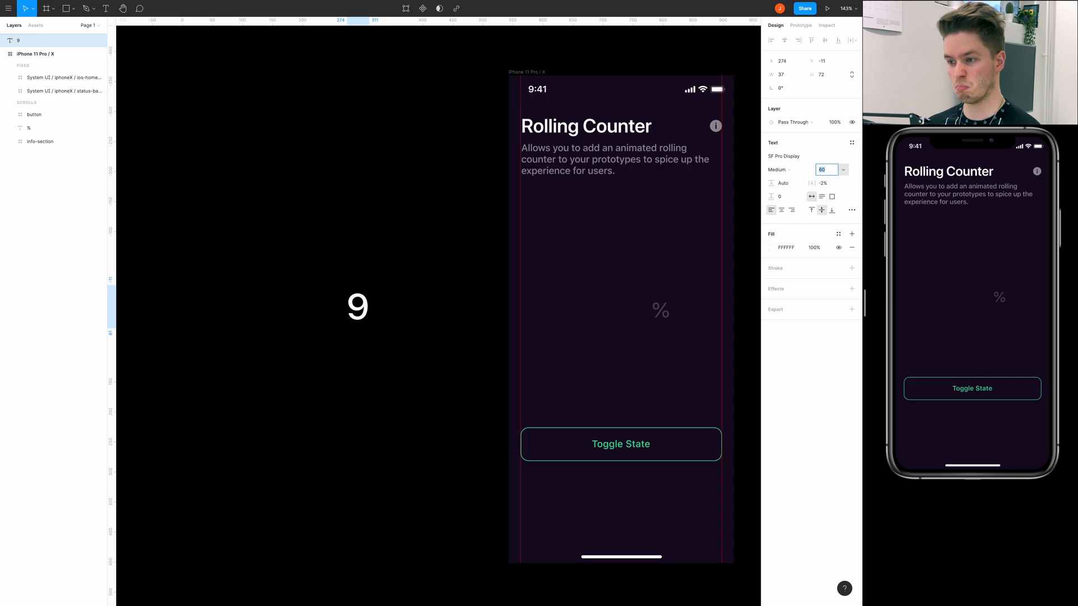
pyautogui.click(358, 307)
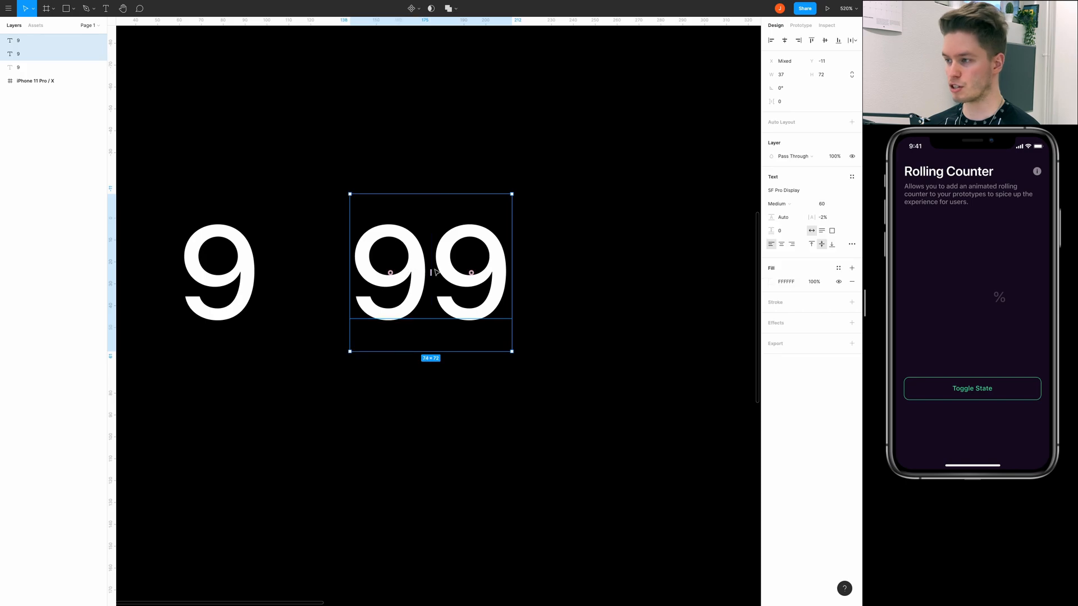
# Duplicate the 9 twice and zero the spacing so the two copies sit side by side
pyautogui.write('-25')
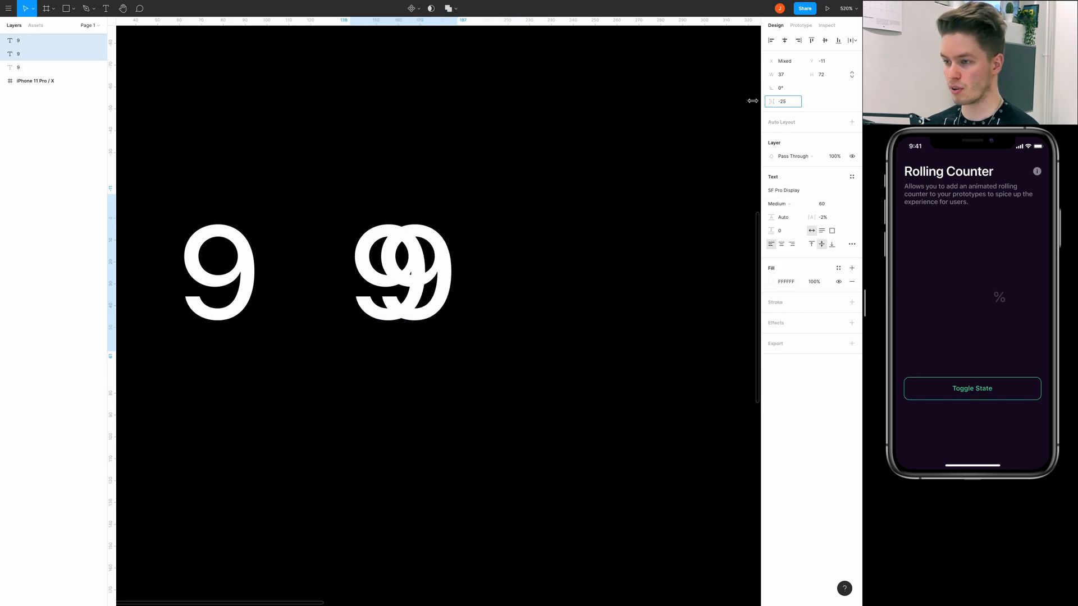
pyautogui.write('0')
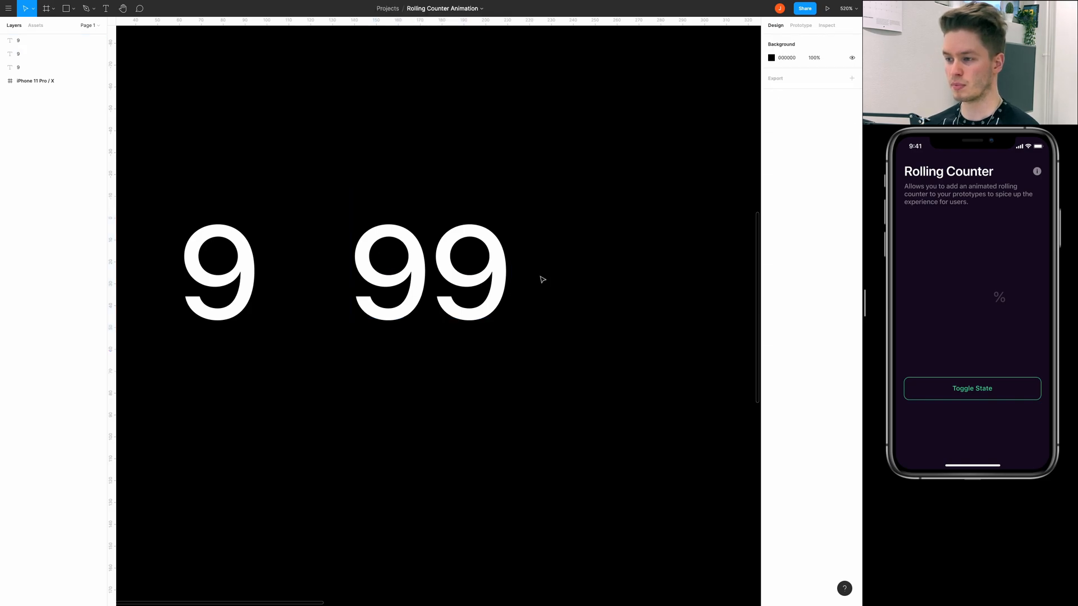
pyautogui.click(482, 268)
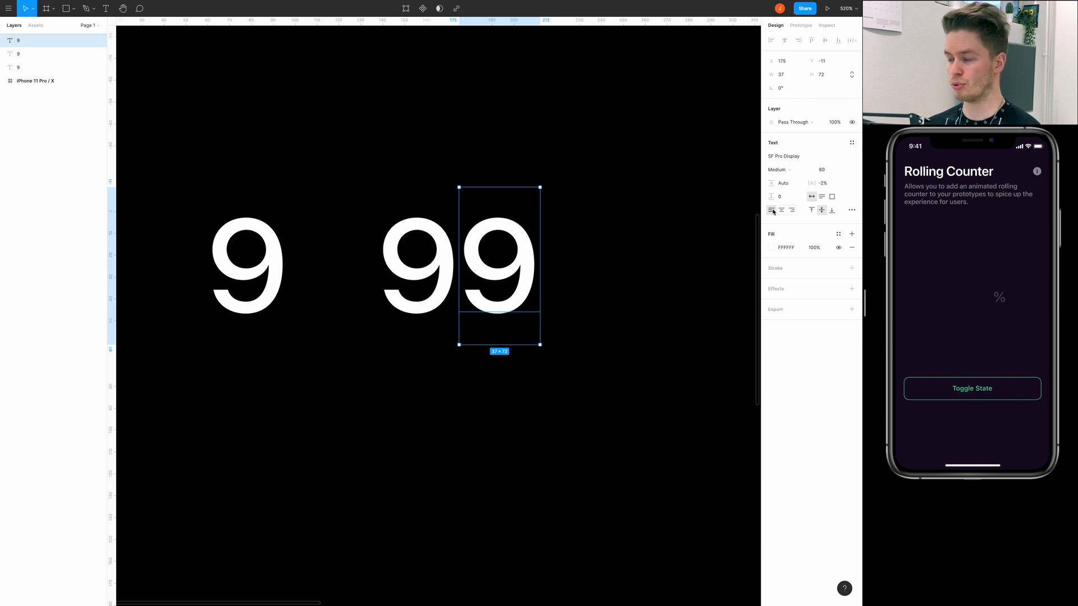
pyautogui.moveTo(771, 210)
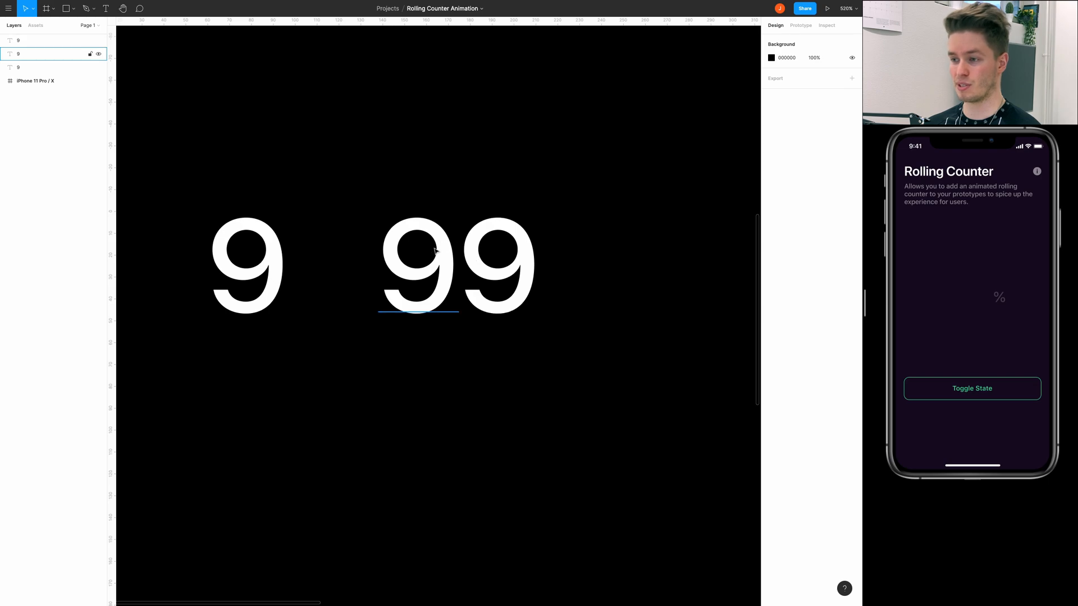
# Retype the paired 9s as 7 and 0 and align the digit text to the top
pyautogui.click(418, 265)
pyautogui.write('5')
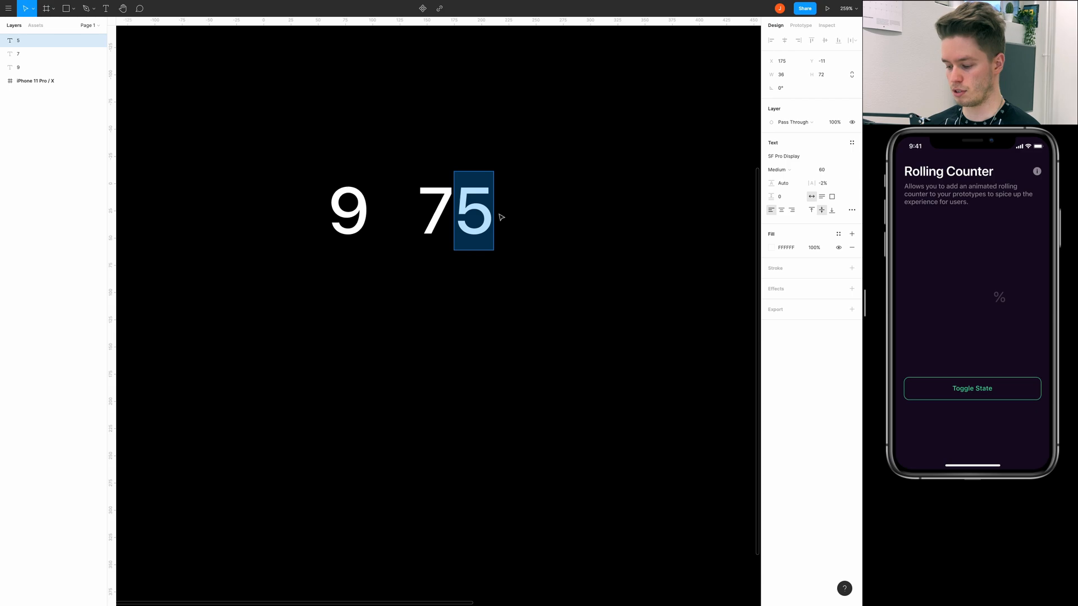
pyautogui.write('0')
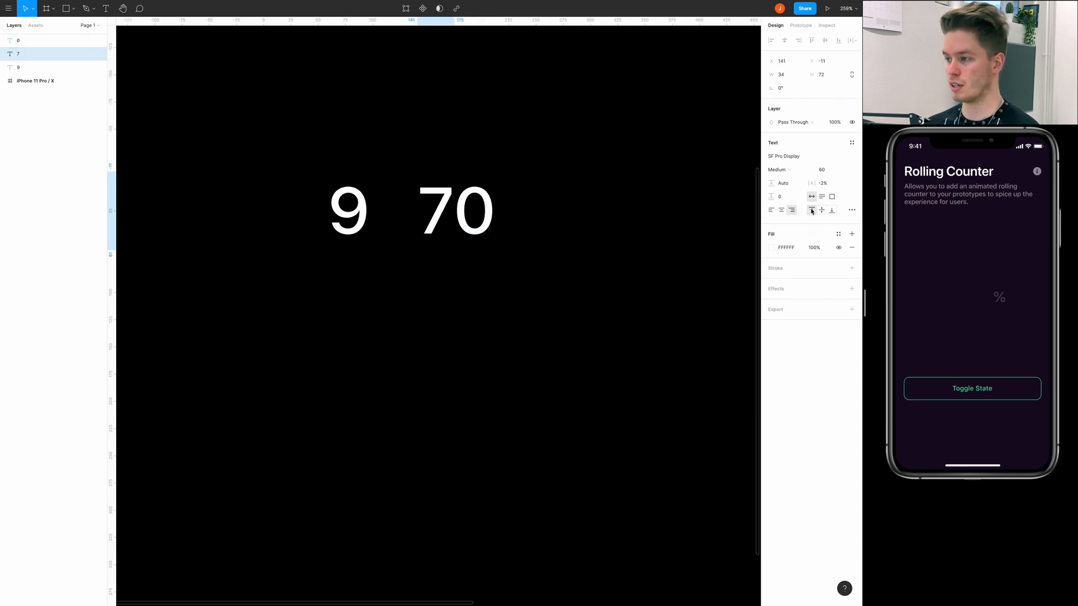
pyautogui.click(456, 210)
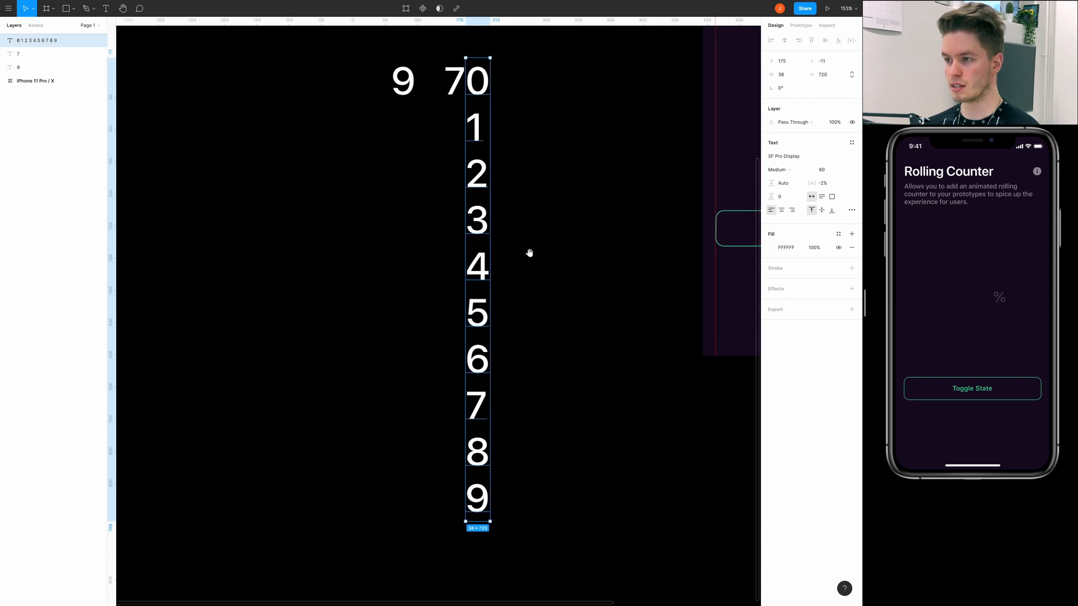
# Fill the 0 with repeating 0–9 lines, fit its box, then list 1 through 7 in the 7
pyautogui.scroll(-3)
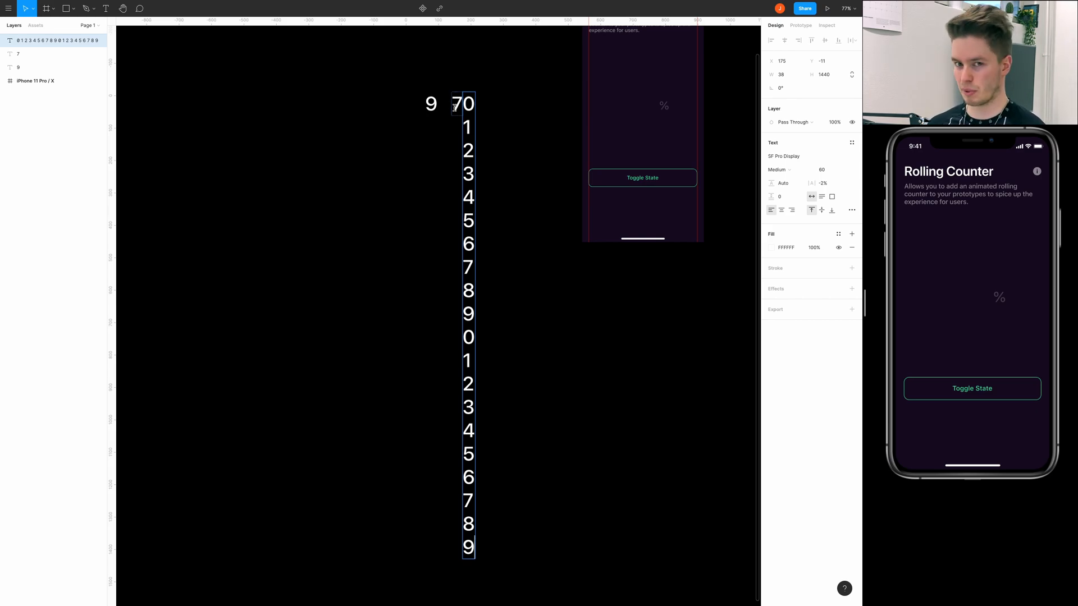
pyautogui.moveTo(513, 249)
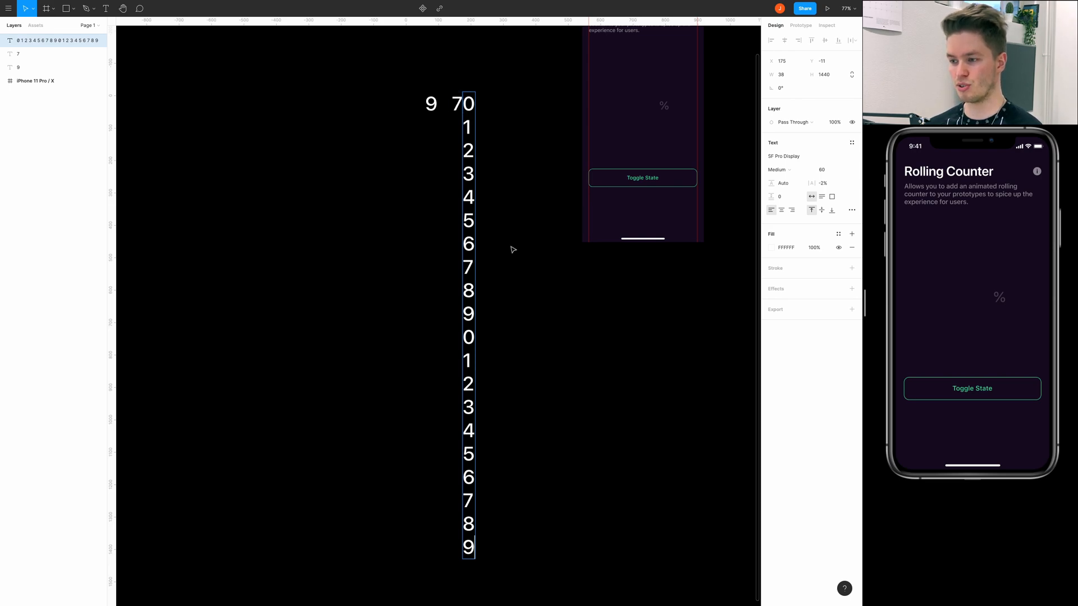
pyautogui.scroll(-3)
pyautogui.write('012345')
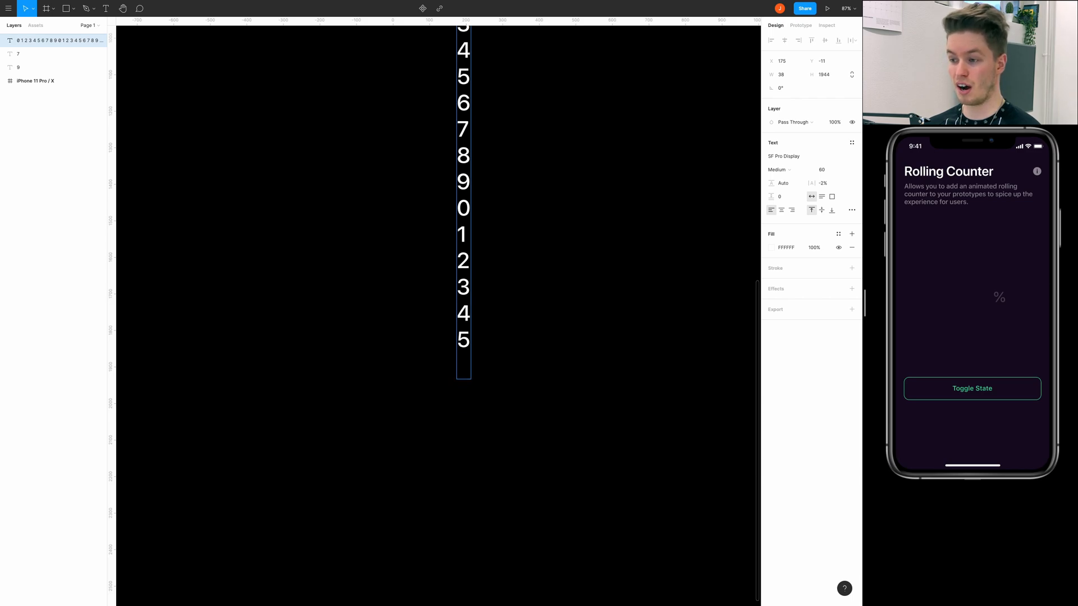
pyautogui.moveTo(464, 377); pyautogui.dragTo(463, 350)
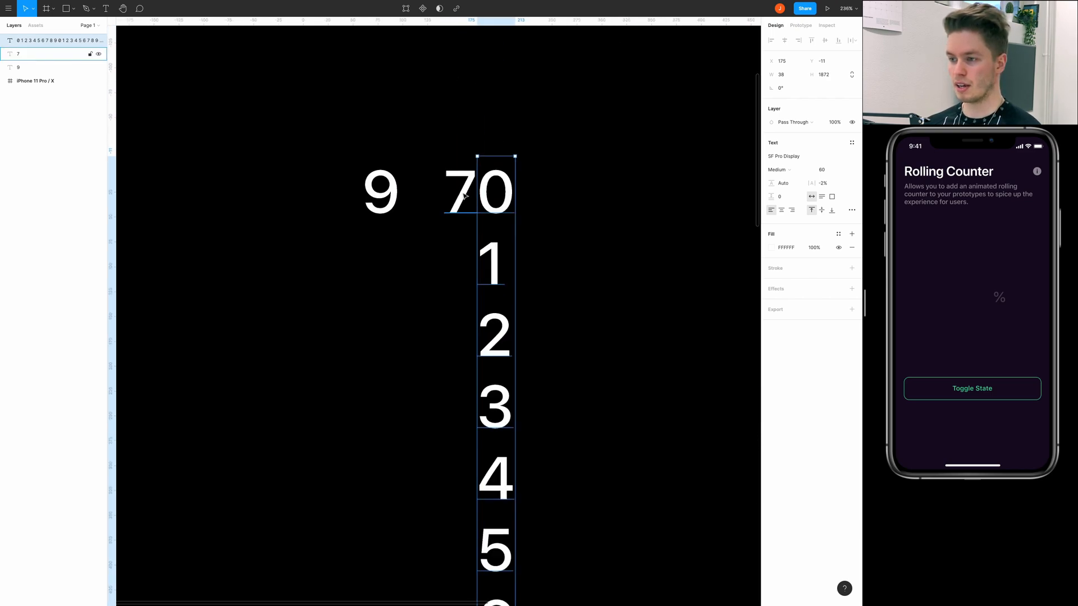
pyautogui.doubleClick(460, 191)
pyautogui.write('1 2 3 4 5 6 ')
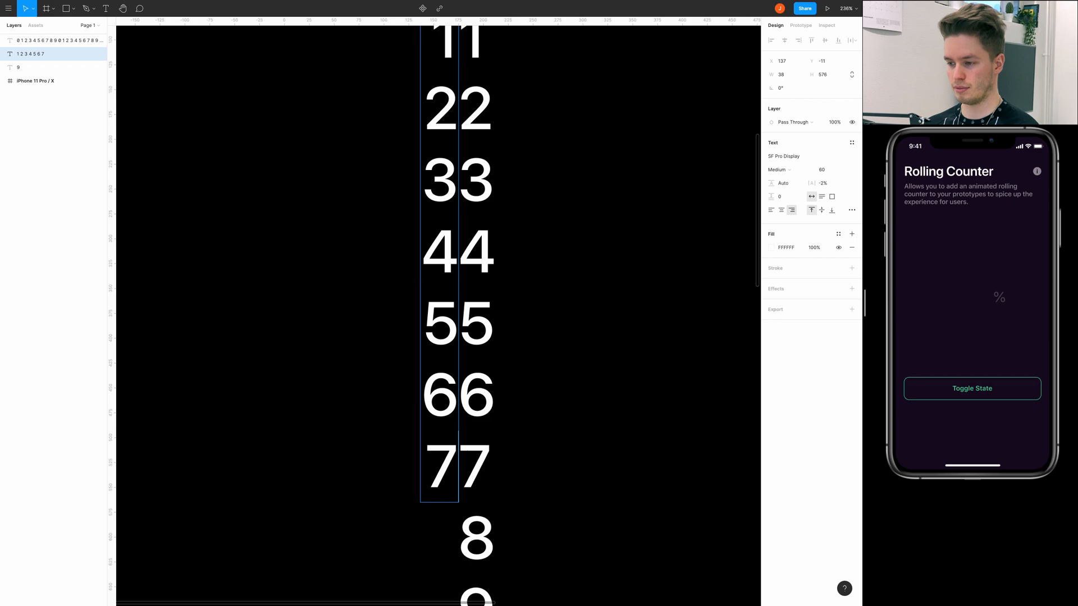
pyautogui.moveTo(605, 258)
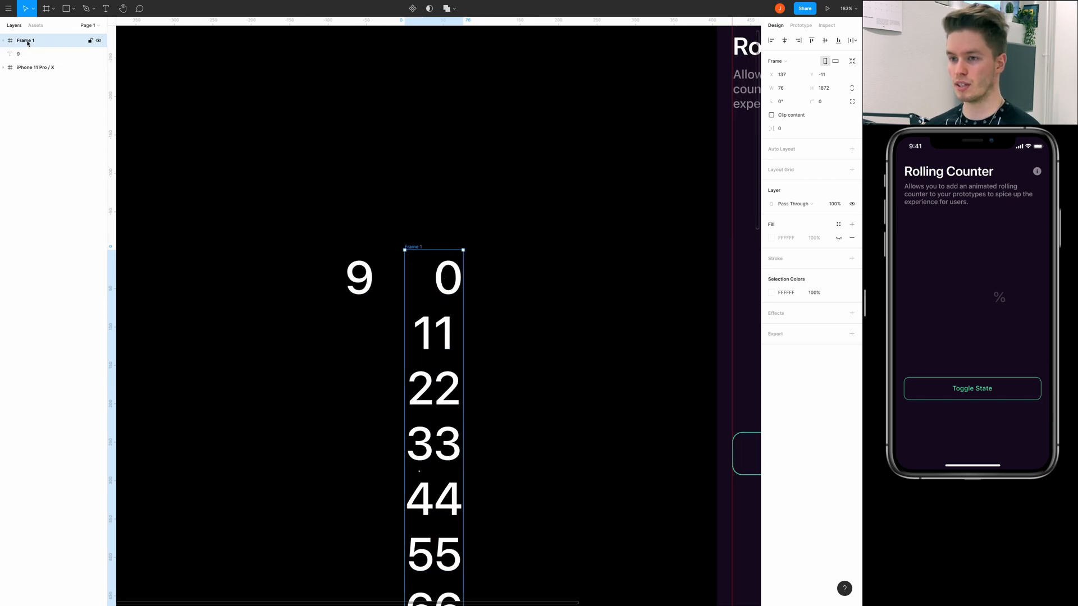
# Frame both digit columns and name the frame 'rolling-counter / start'
pyautogui.write('rolling-counter / start')
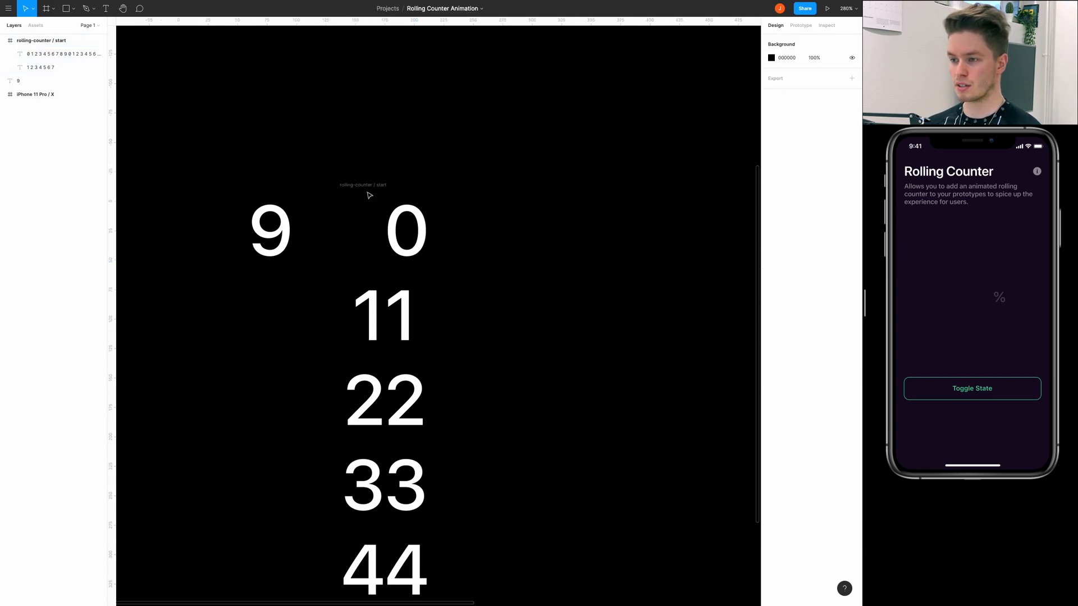
# Clip the start frame to one row, duplicate it as 'rolling-counter / end' showing 75
pyautogui.click(384, 231)
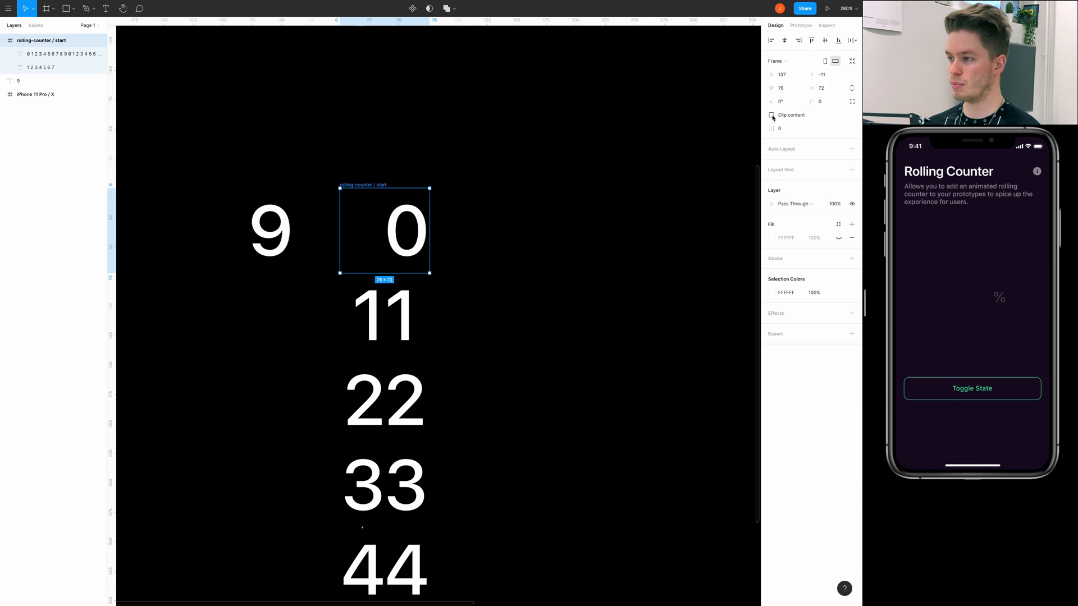
pyautogui.click(771, 114)
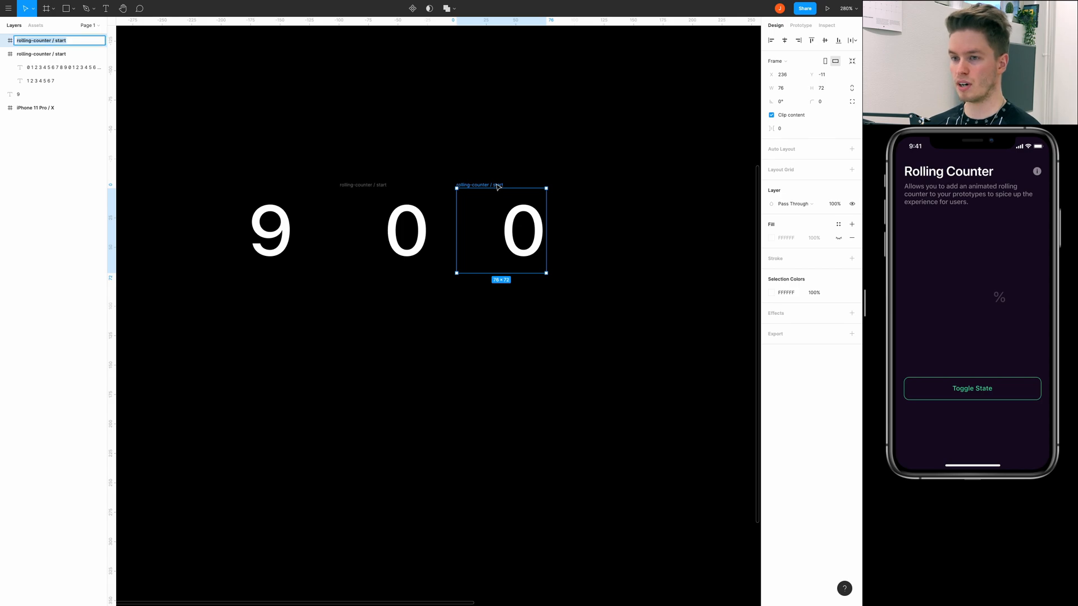
pyautogui.write('rolling-counter /')
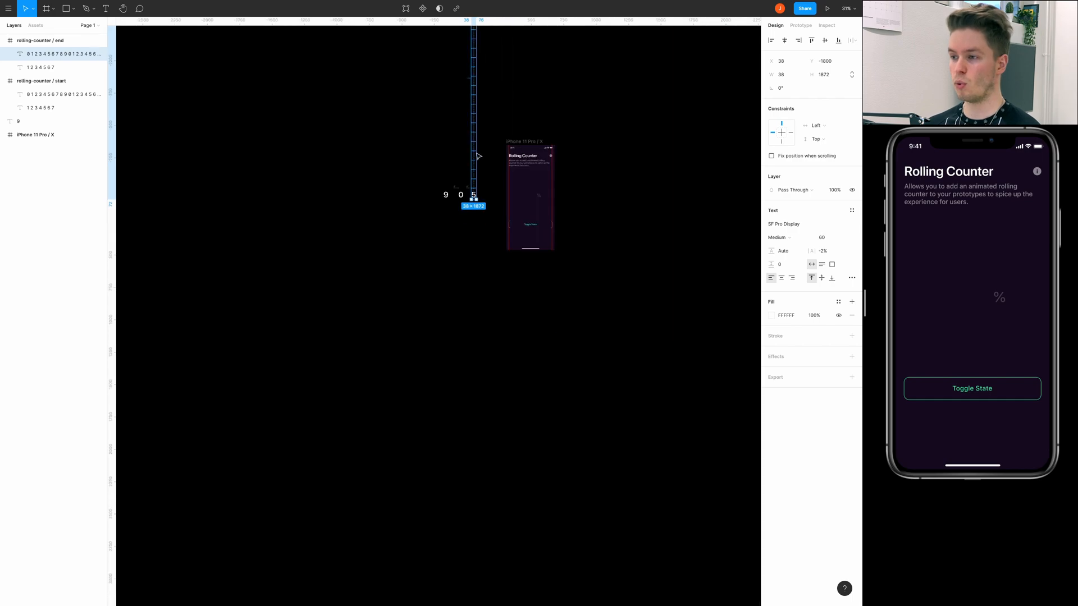
pyautogui.scroll(-3)
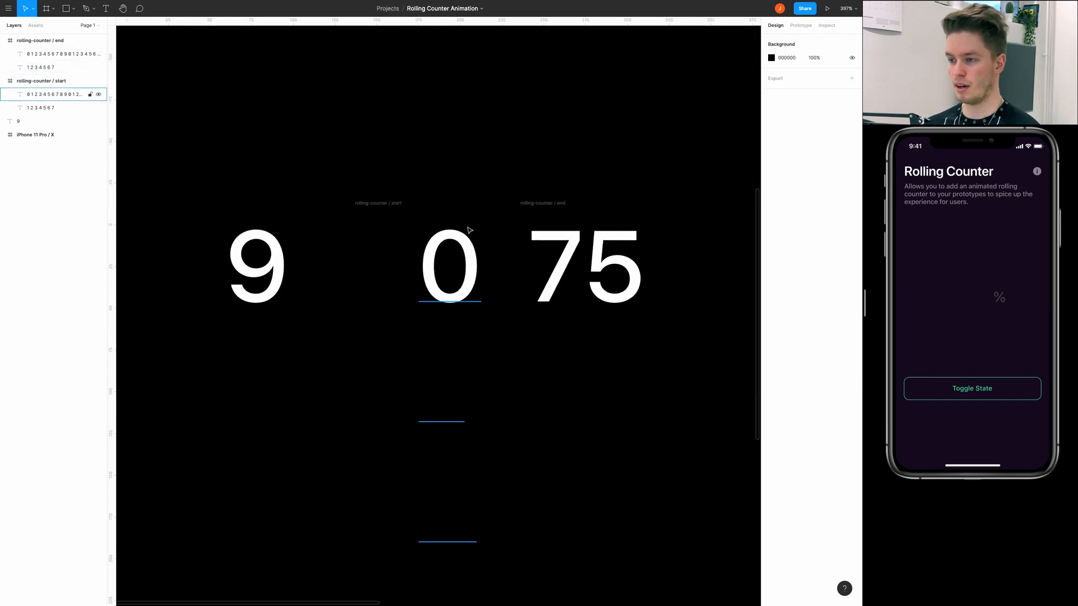
# Create components from the end and start frames and select the start's digit columns
pyautogui.click(40, 81)
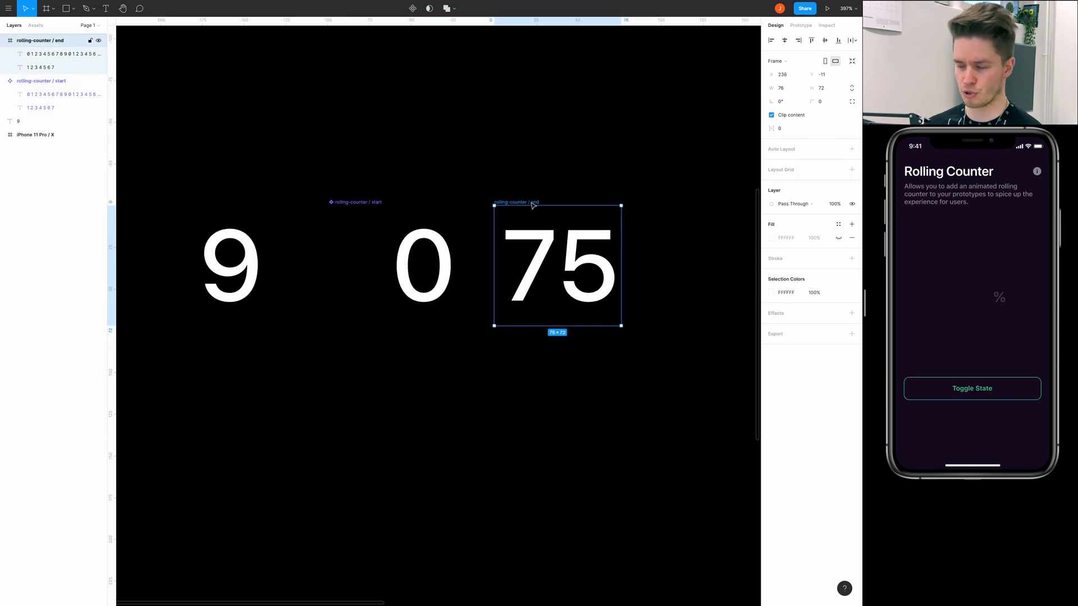
pyautogui.rightClick(557, 265)
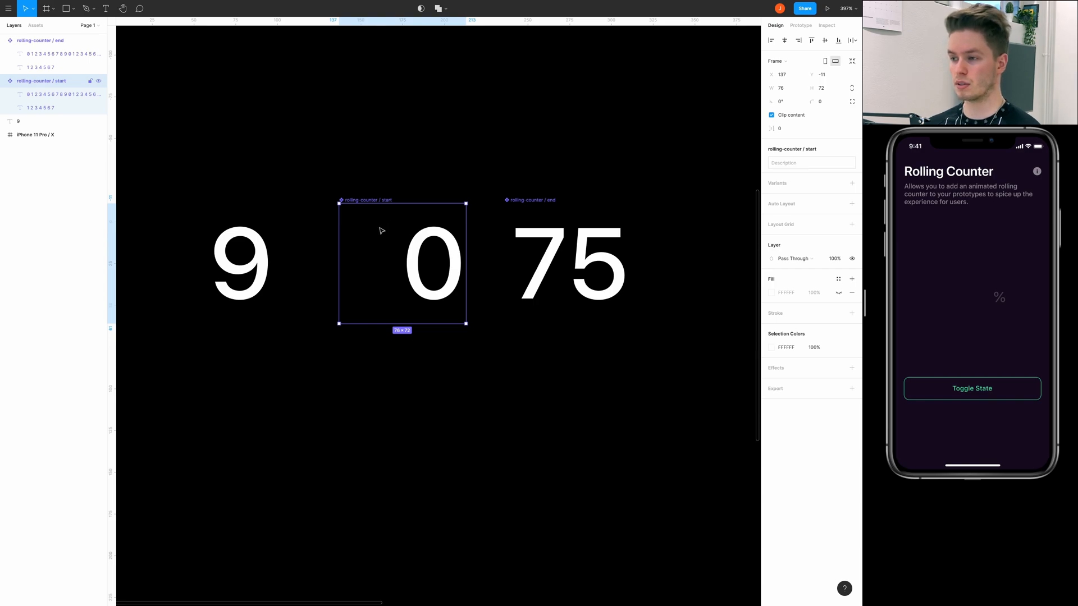
pyautogui.click(55, 94)
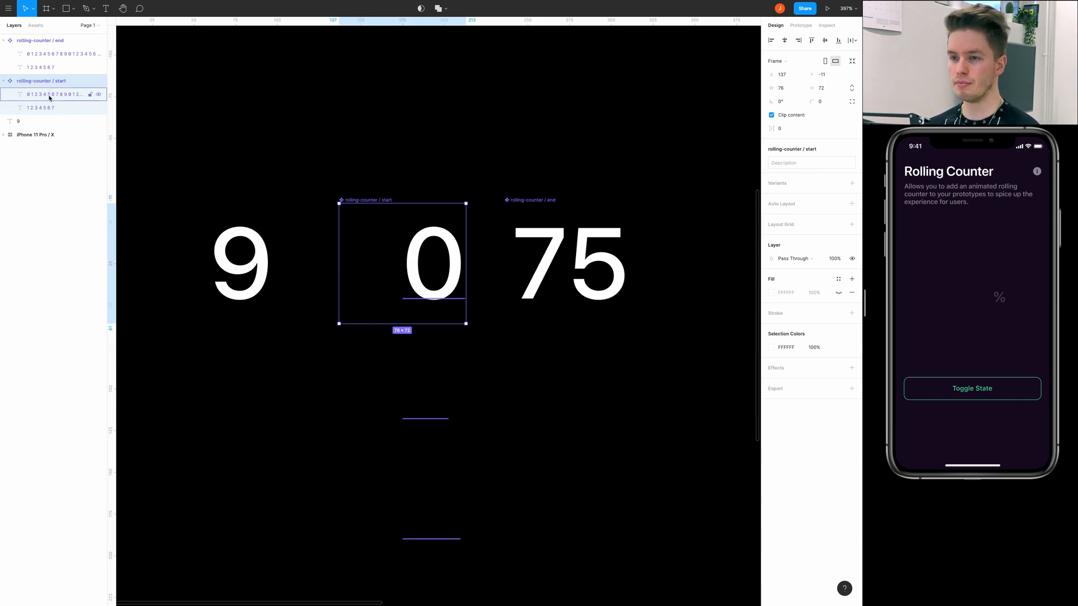
pyautogui.click(54, 94)
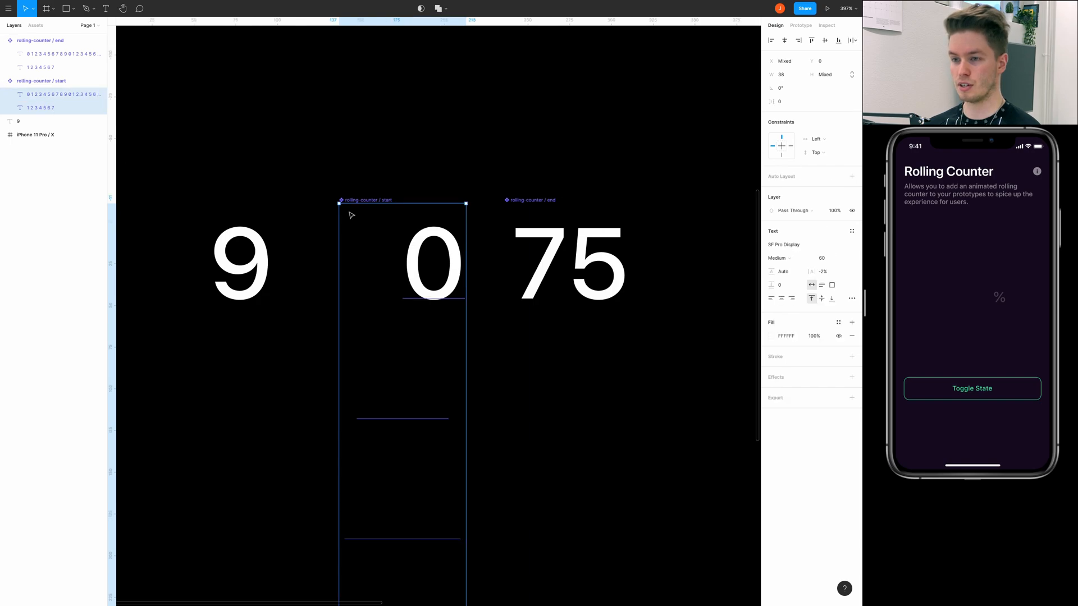
pyautogui.click(40, 81)
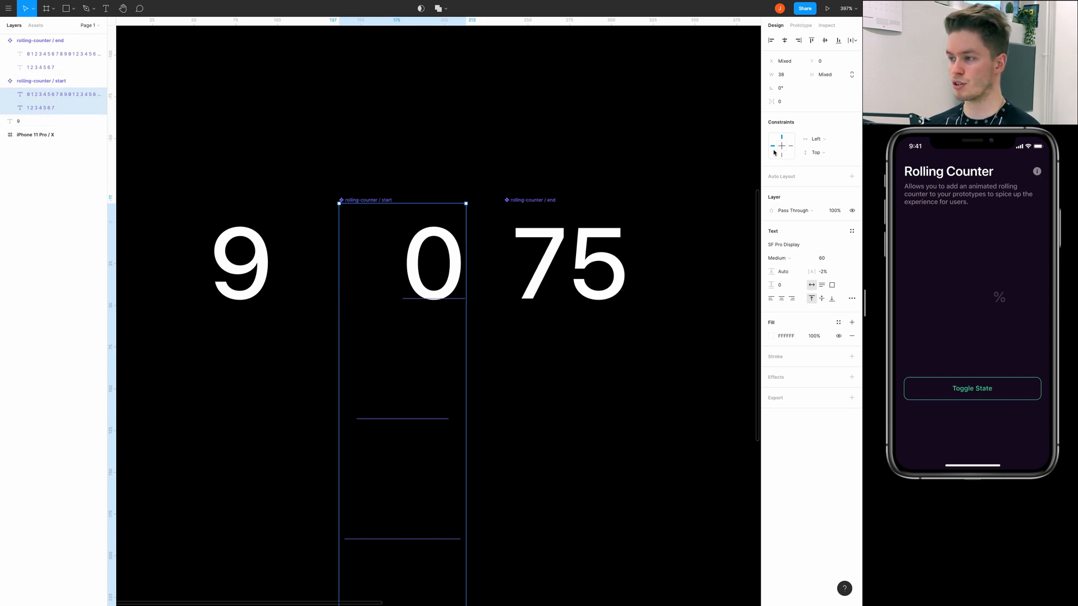
# Set the start strips' vertical constraint to Center and trim the frame to 76 × 48
pyautogui.click(825, 152)
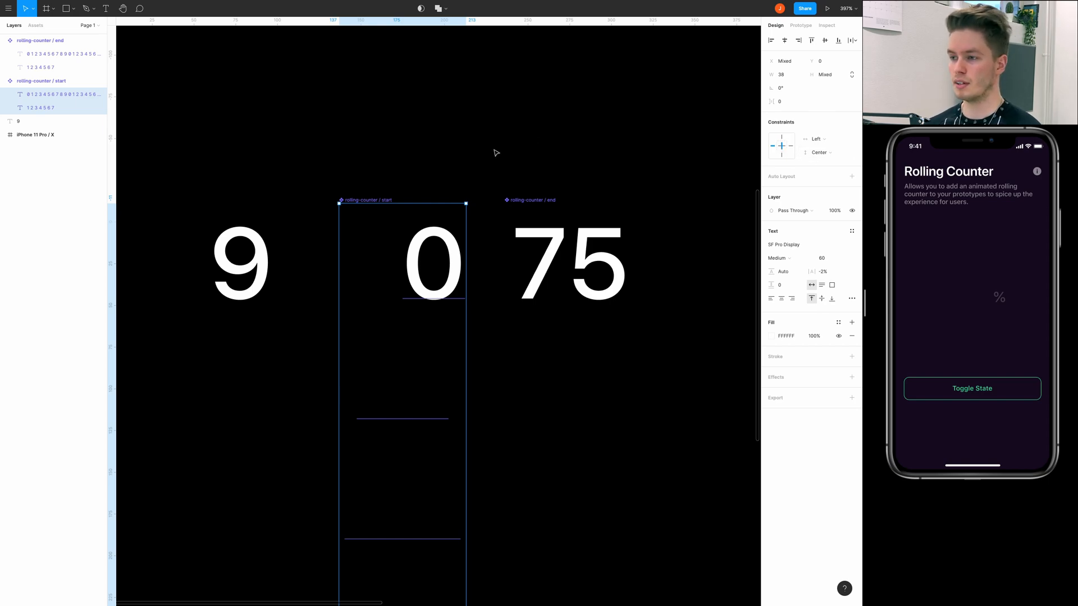
pyautogui.click(40, 81)
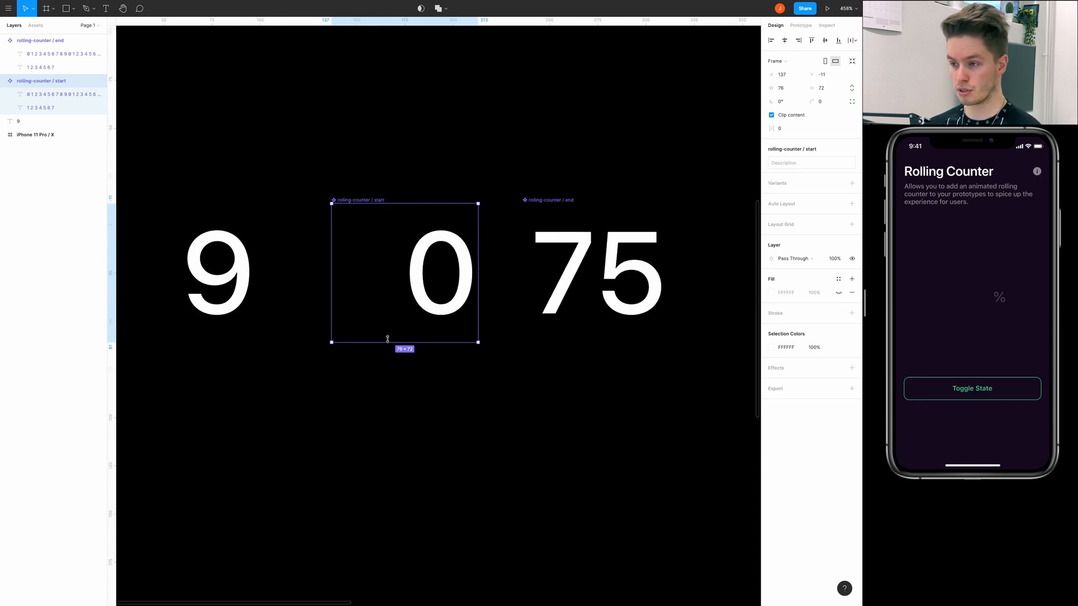
pyautogui.moveTo(404, 341); pyautogui.dragTo(405, 320)
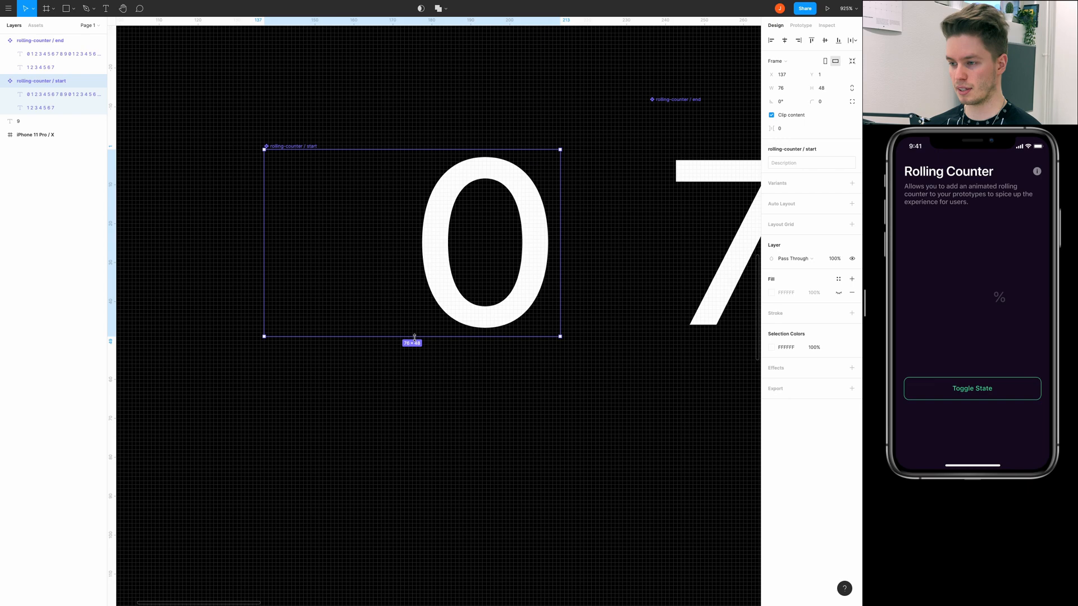
pyautogui.moveTo(413, 337); pyautogui.dragTo(412, 329)
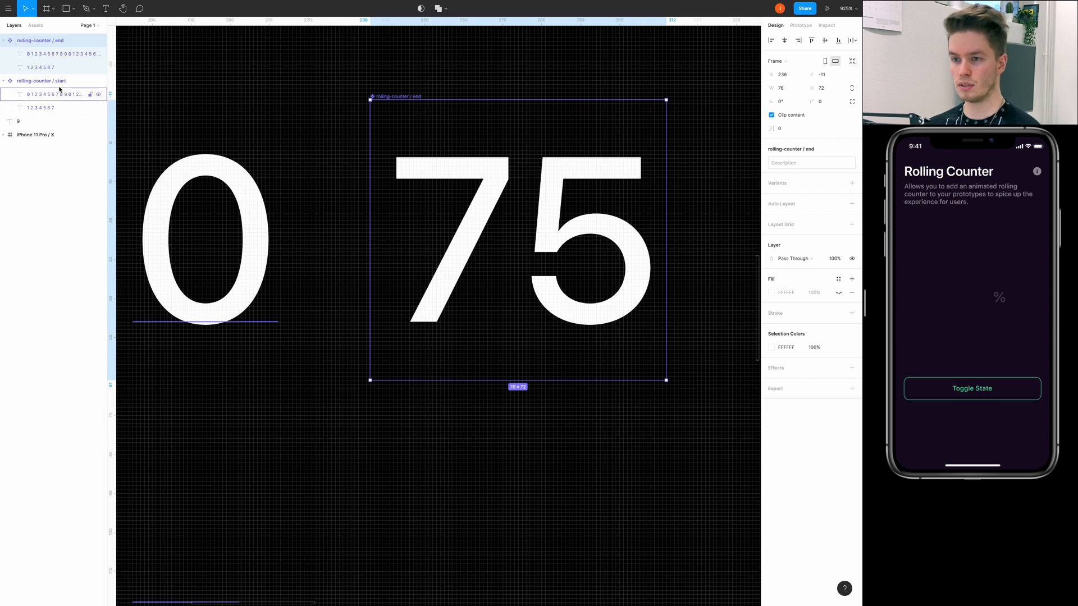
# Center the end counter's strips vertically and crop its frame to one digit's height
pyautogui.click(51, 54)
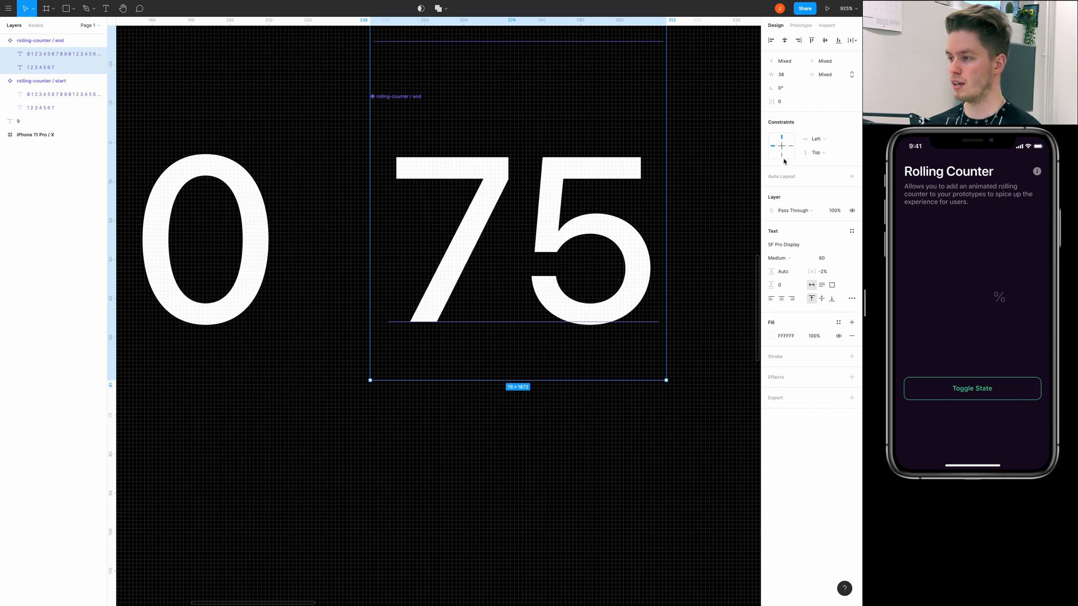
pyautogui.click(826, 152)
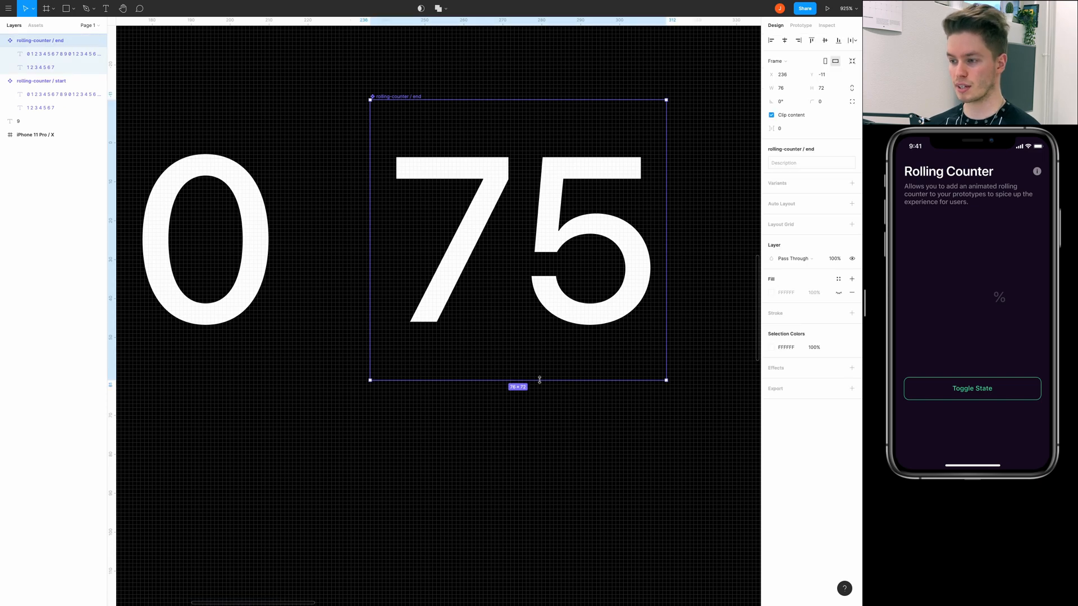
pyautogui.moveTo(540, 381); pyautogui.dragTo(541, 326)
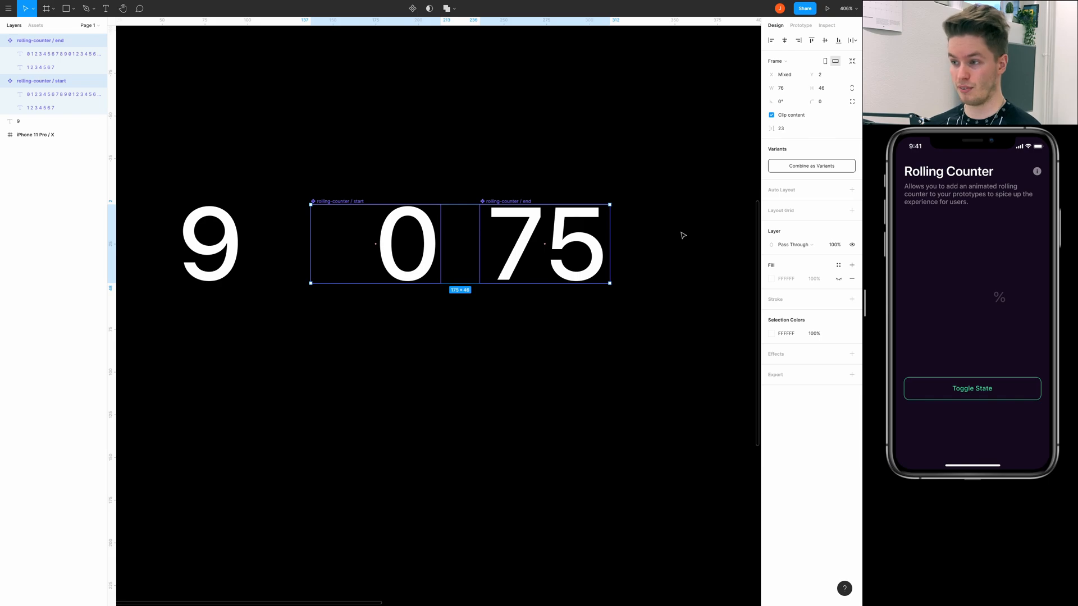
pyautogui.moveTo(440, 223)
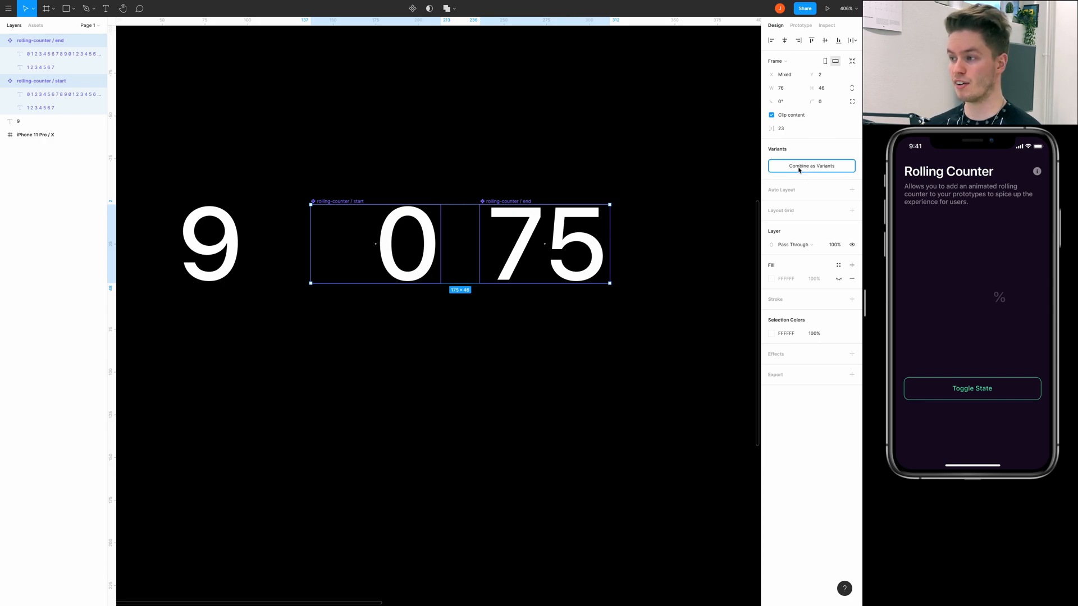
# Combine both counters as variants and rename Property 1 to 'State'
pyautogui.click(810, 167)
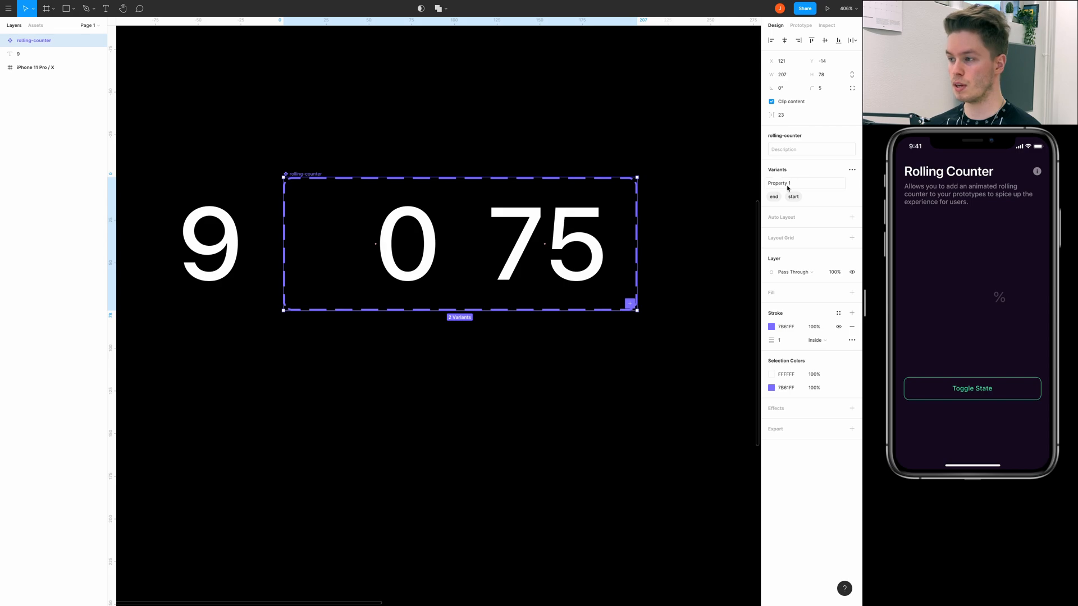
pyautogui.click(804, 183)
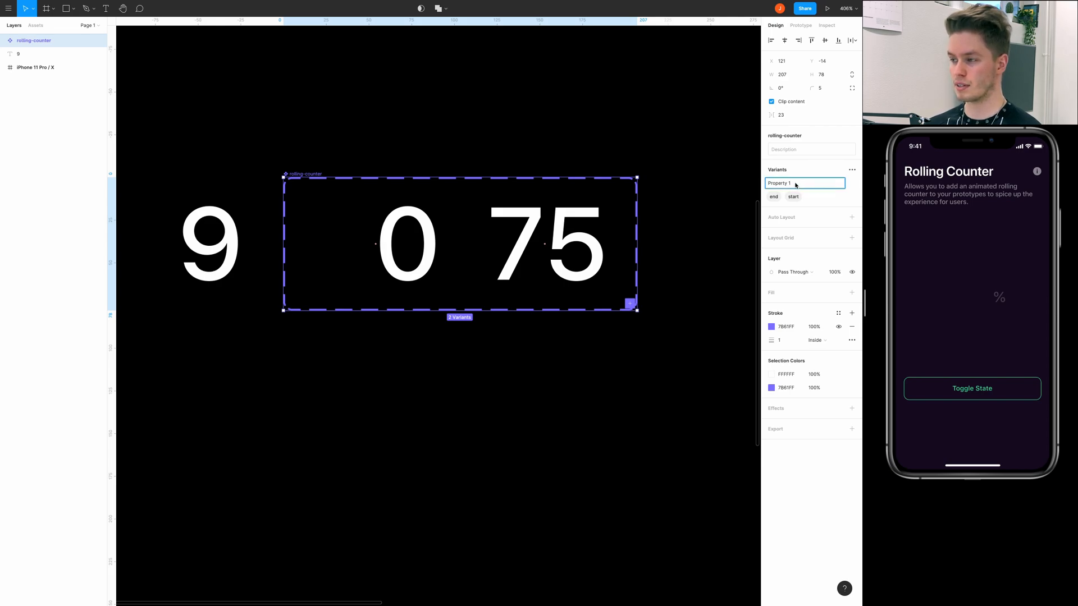
pyautogui.tripleClick(791, 183)
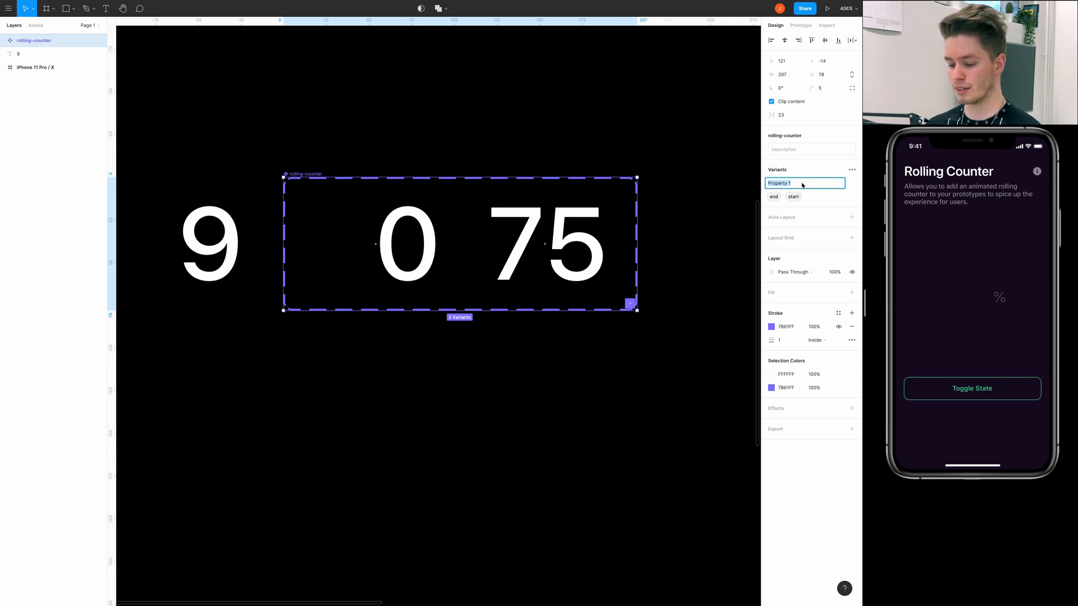
pyautogui.write('State')
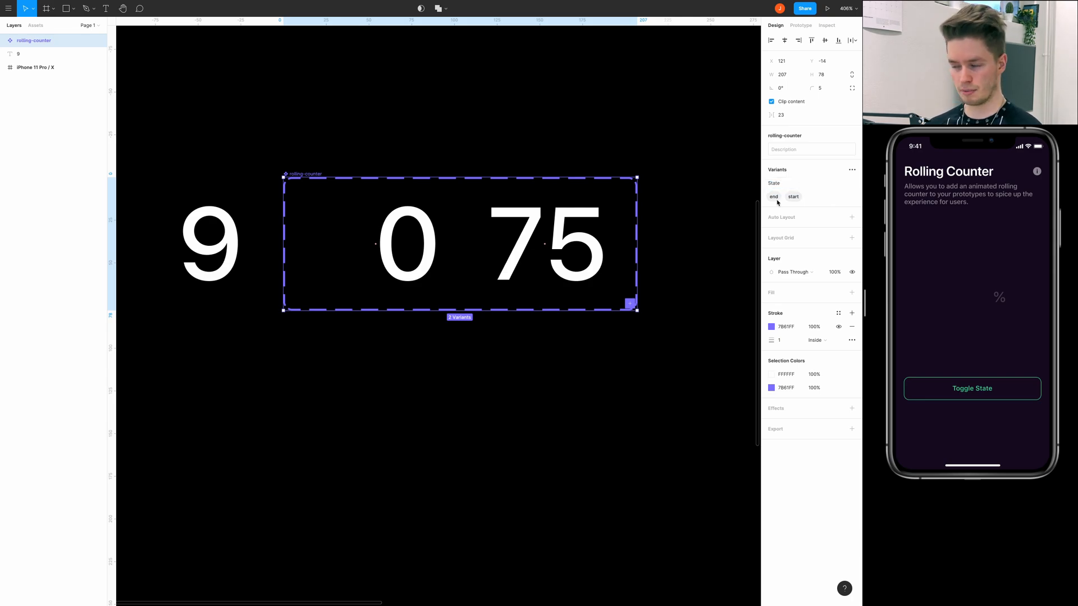
pyautogui.moveTo(782, 201)
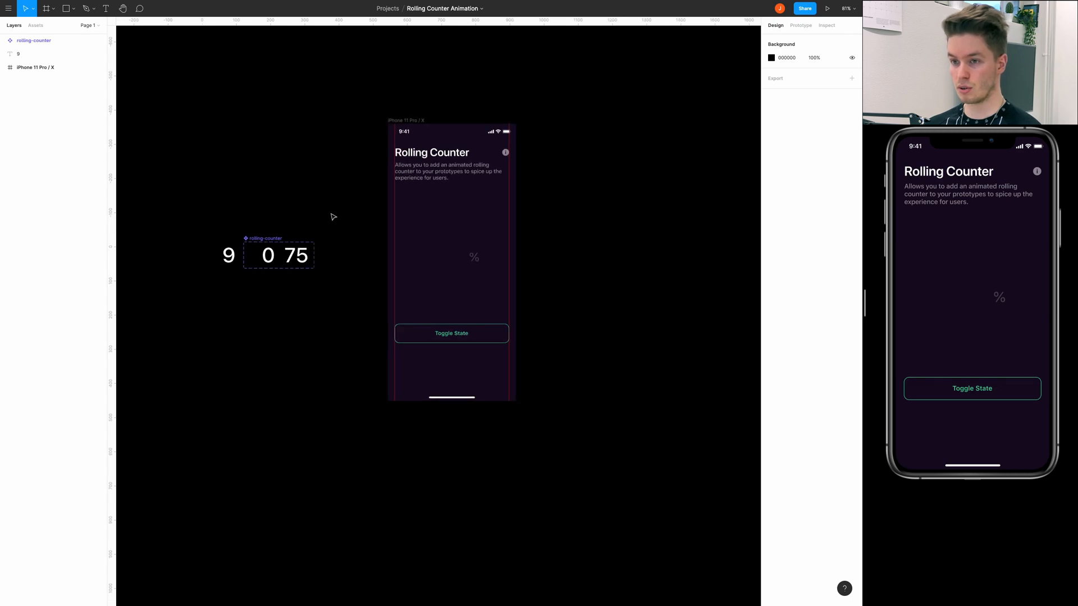
# Place a rolling-counter instance from Assets beside the % sign in the iPhone frame
pyautogui.click(35, 26)
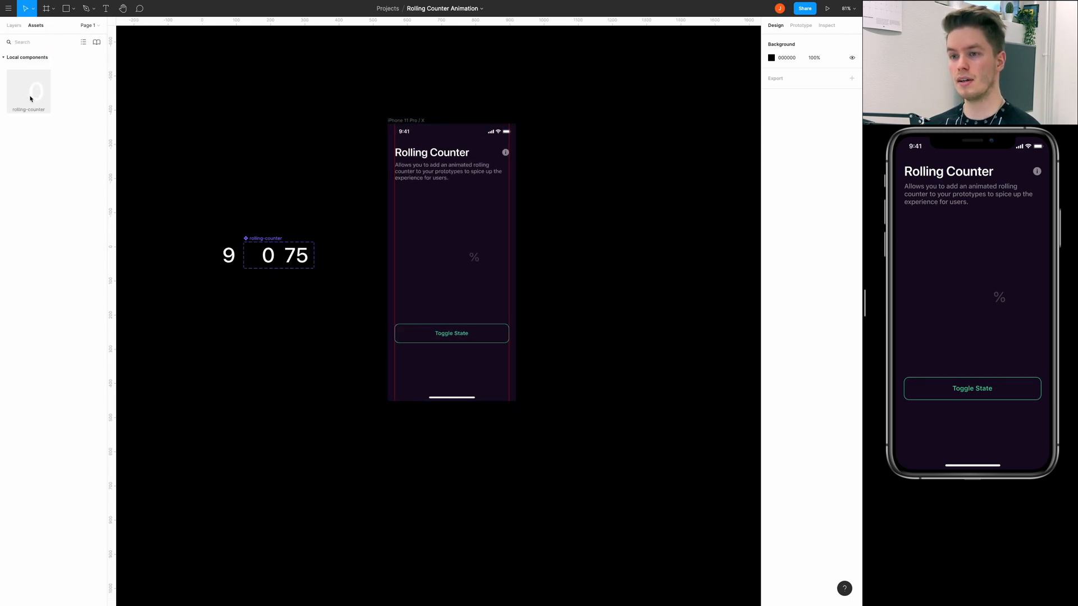
pyautogui.click(435, 255)
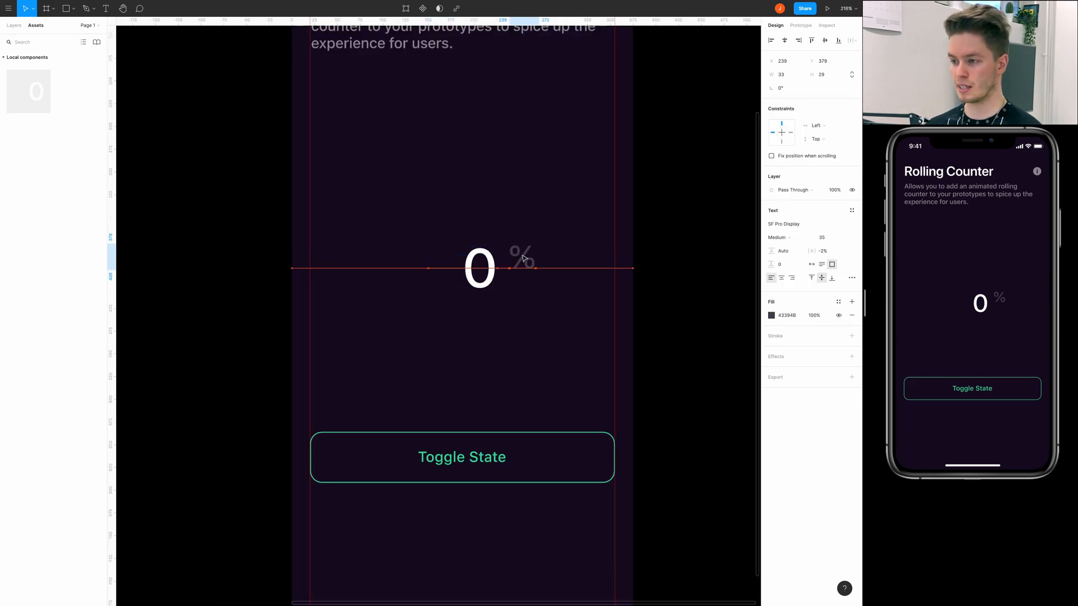
pyautogui.moveTo(522, 250); pyautogui.dragTo(515, 261)
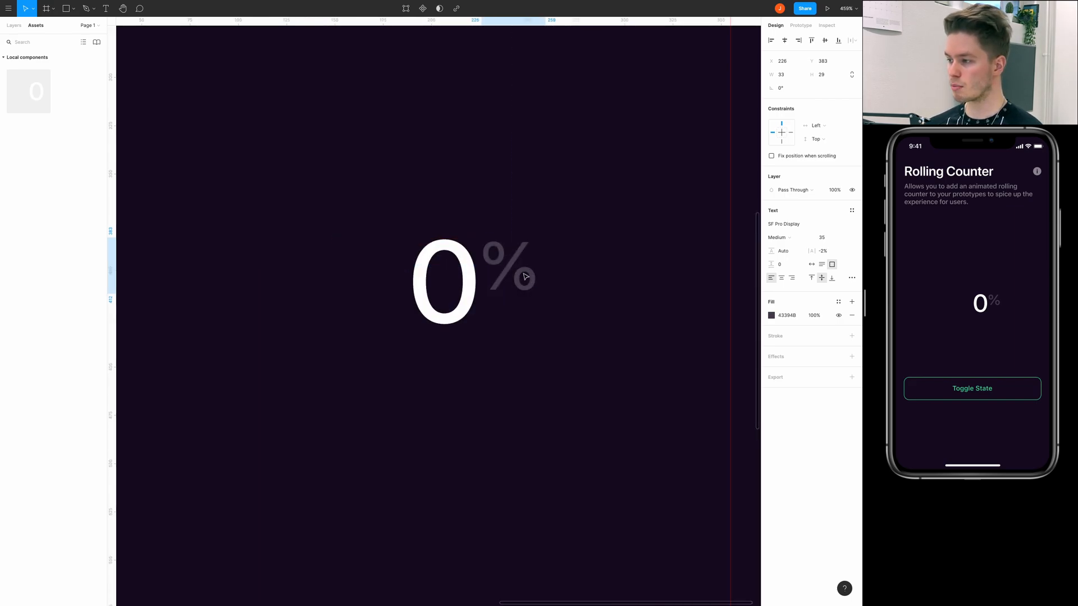
pyautogui.click(514, 267)
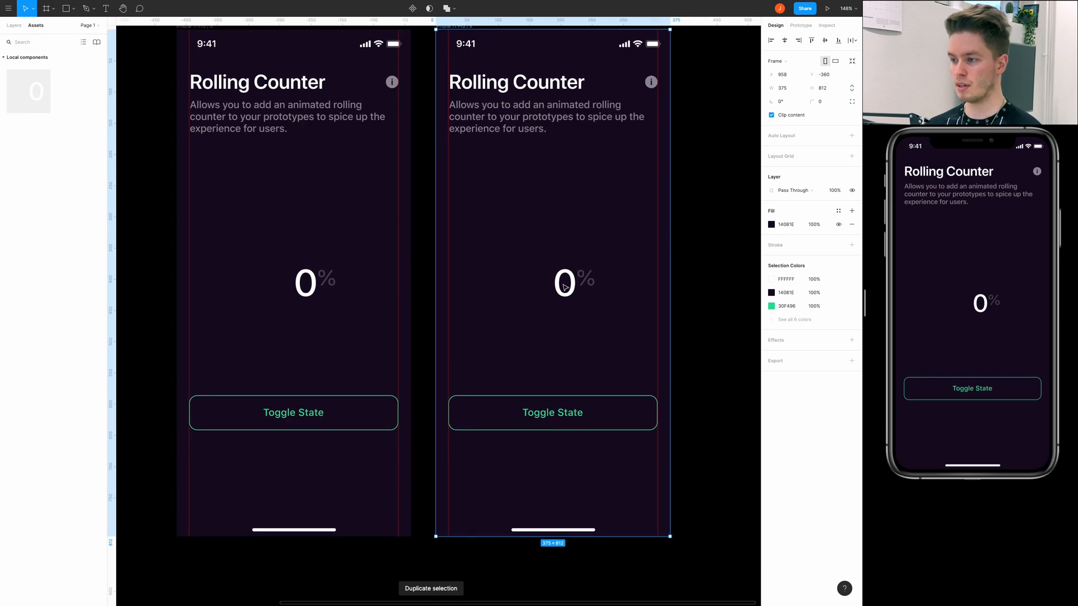
# Switch the copied screen's counter instance to the end state showing 75
pyautogui.click(564, 282)
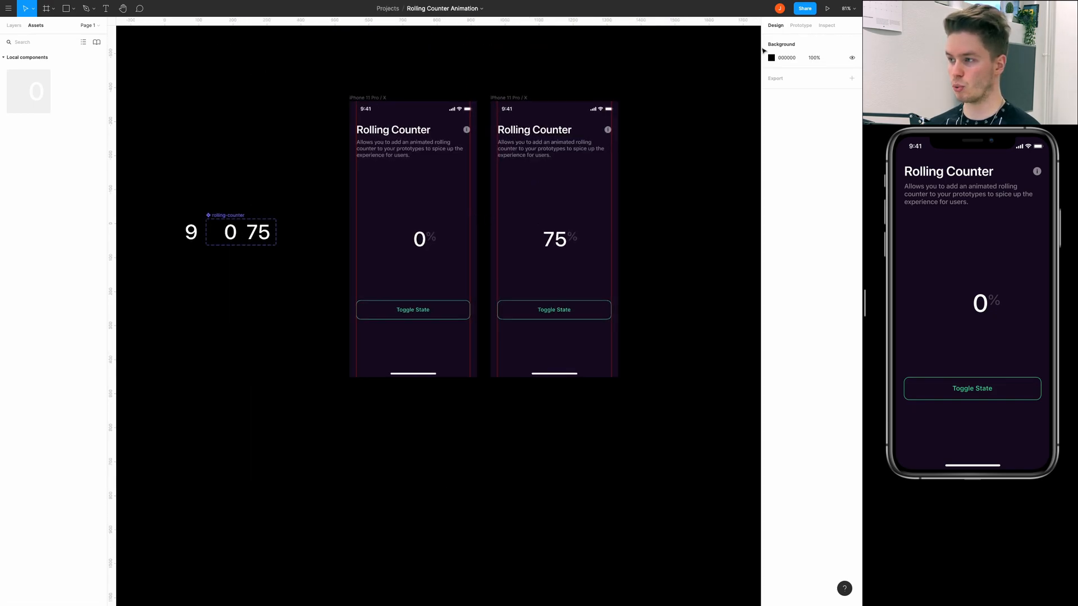
pyautogui.click(800, 26)
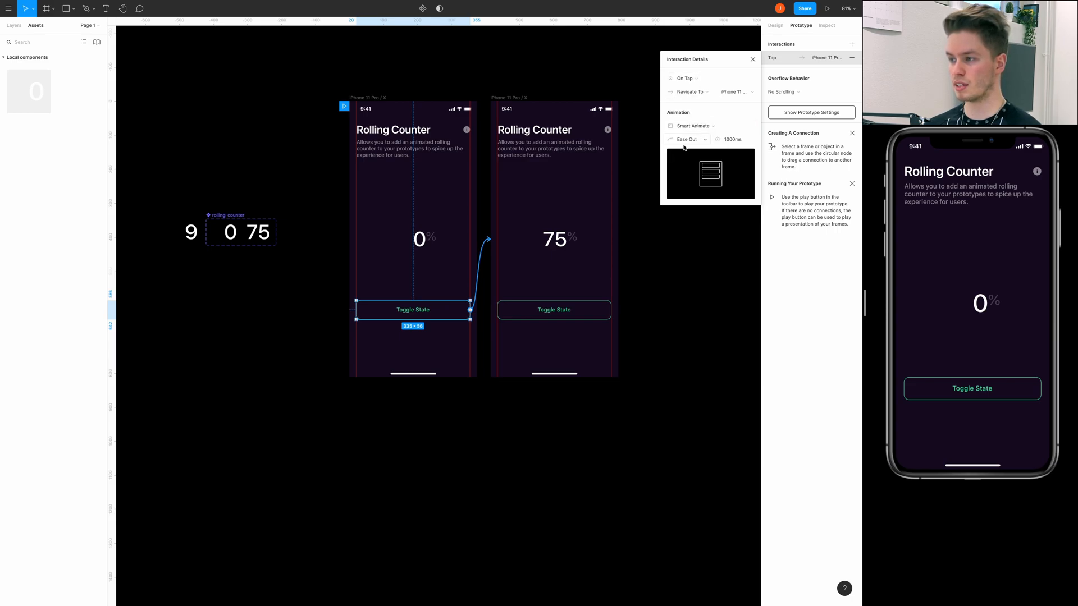
# Connect both Toggle State buttons: On Tap, Navigate To the other frame, Smart Animate, Ease Out, 1000 ms
pyautogui.click(732, 139)
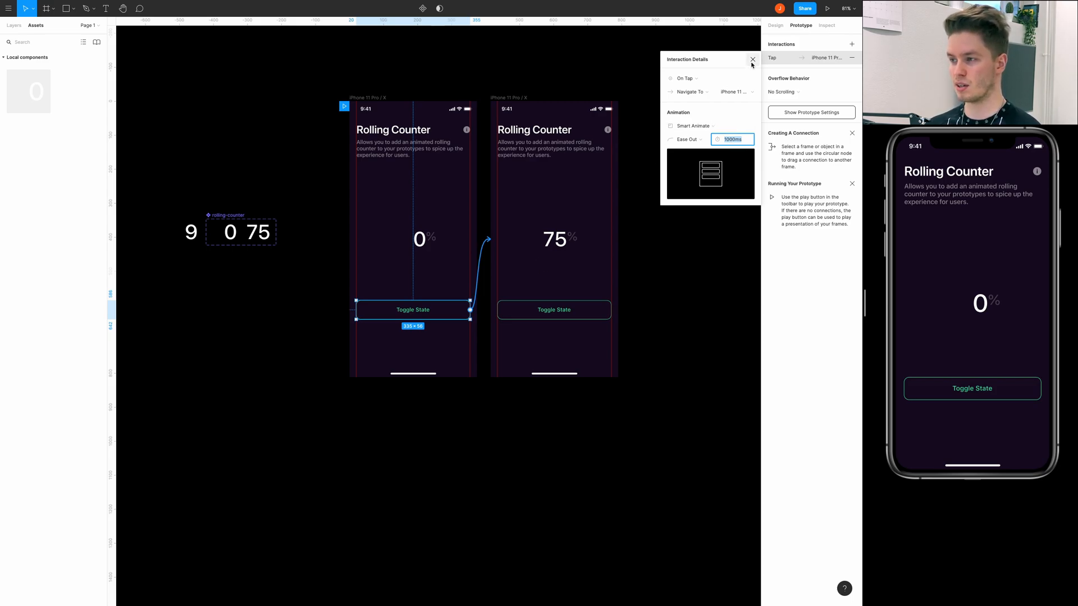
pyautogui.click(753, 60)
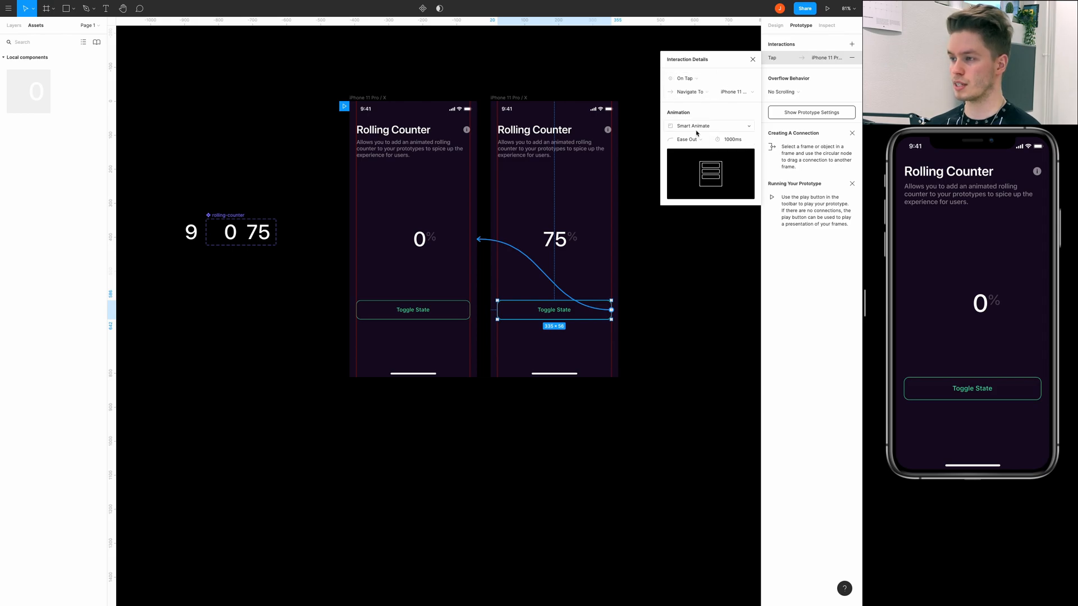
pyautogui.click(752, 60)
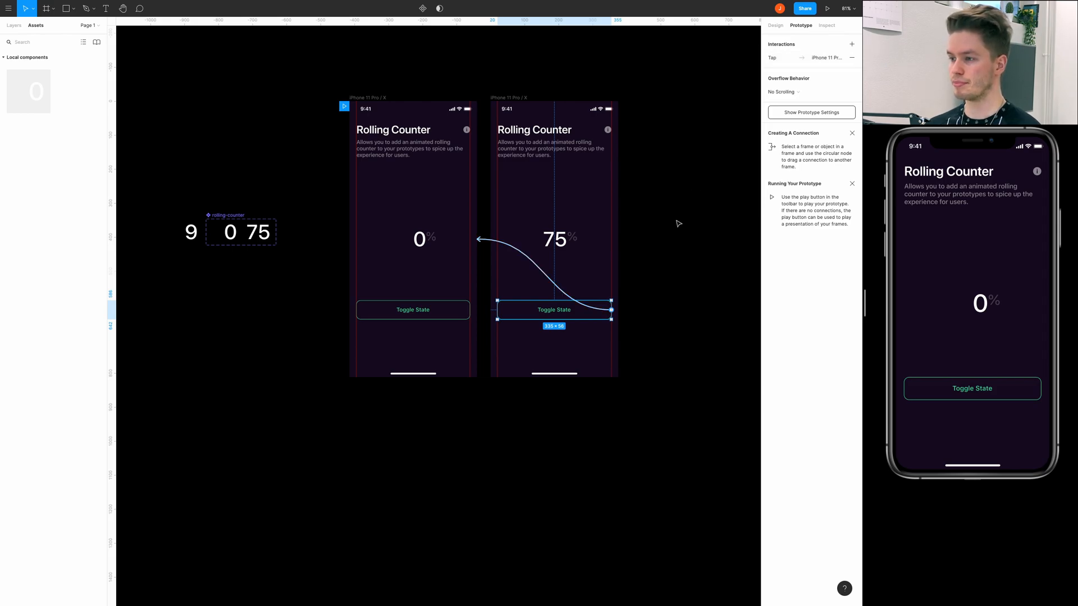
# Run the prototype preview and tap Toggle State to roll the counter from 0% to 75%
pyautogui.click(972, 389)
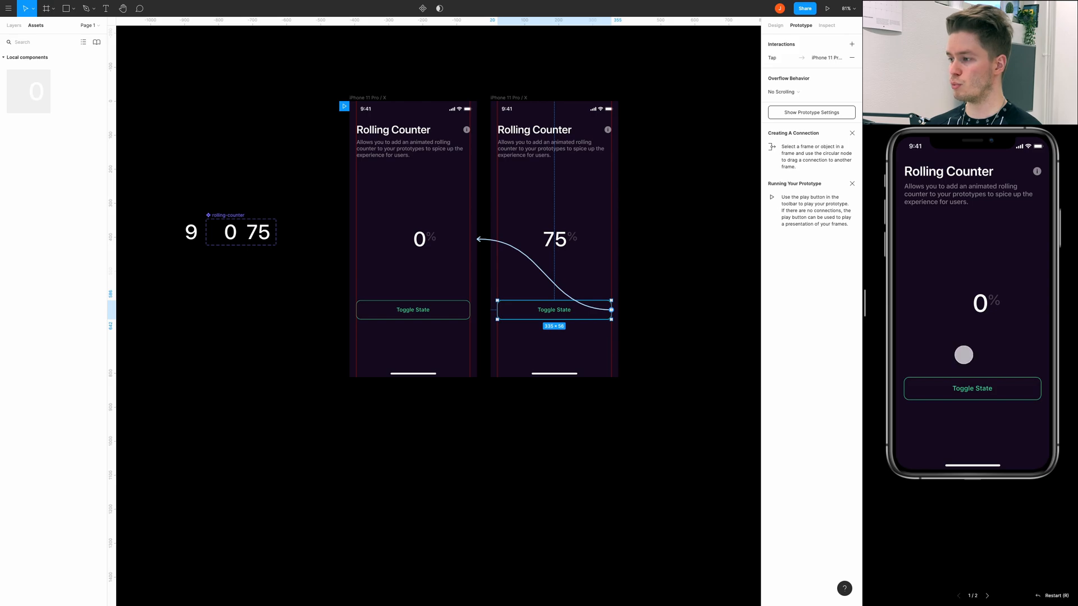
pyautogui.click(973, 389)
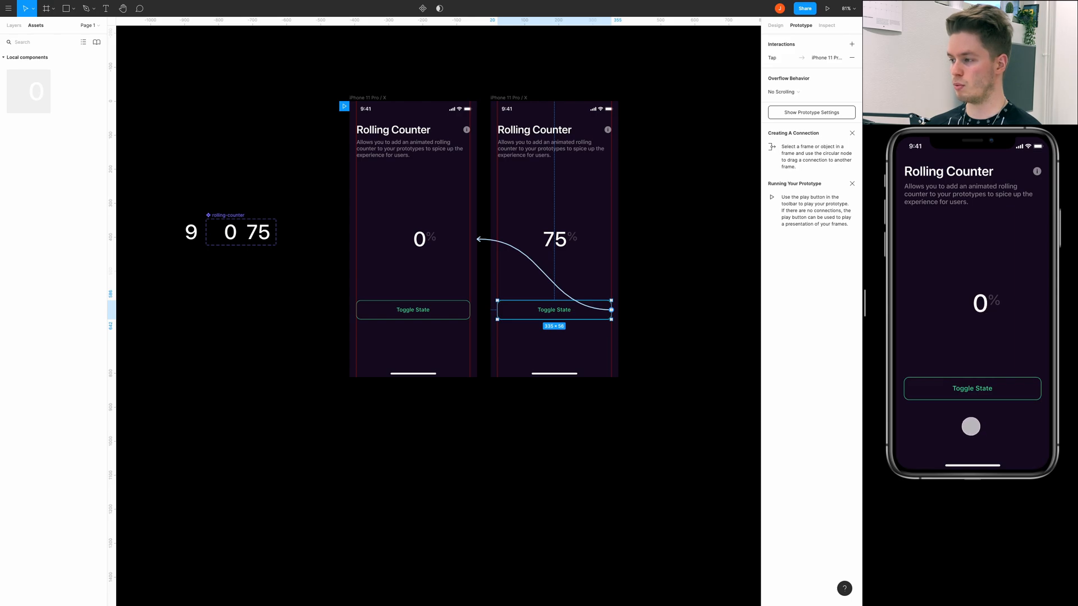
pyautogui.click(971, 387)
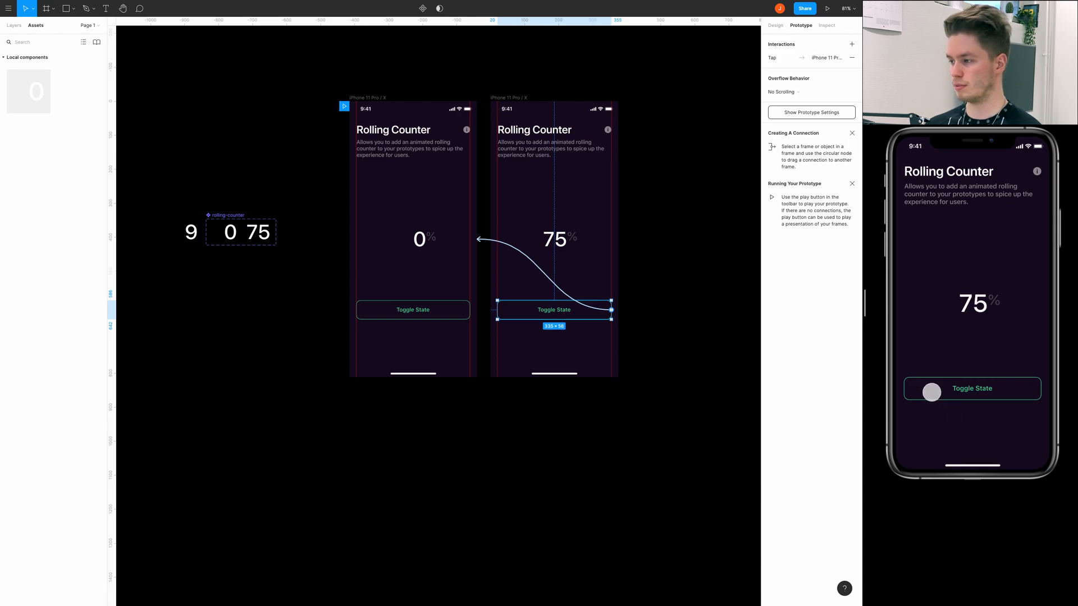
pyautogui.click(973, 387)
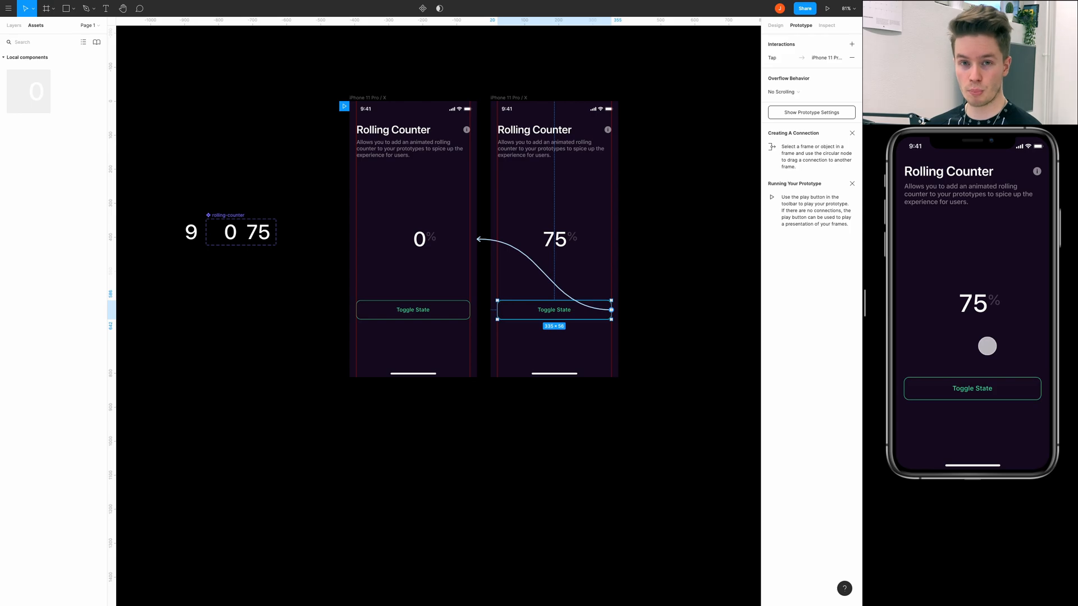